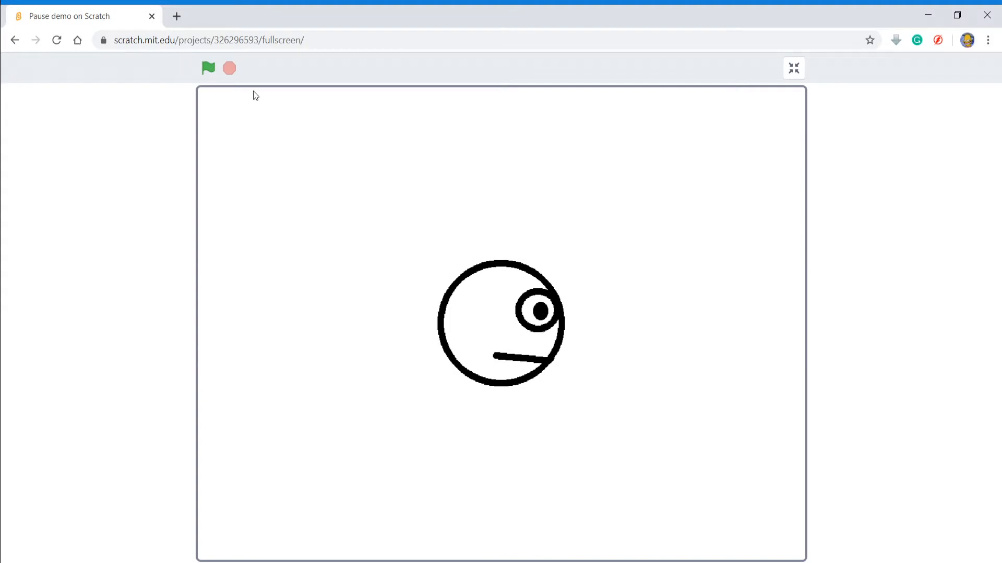
# - Run the finished pause demo several times, watching falling enemies and the red Paused state
pyautogui.click(208, 68)
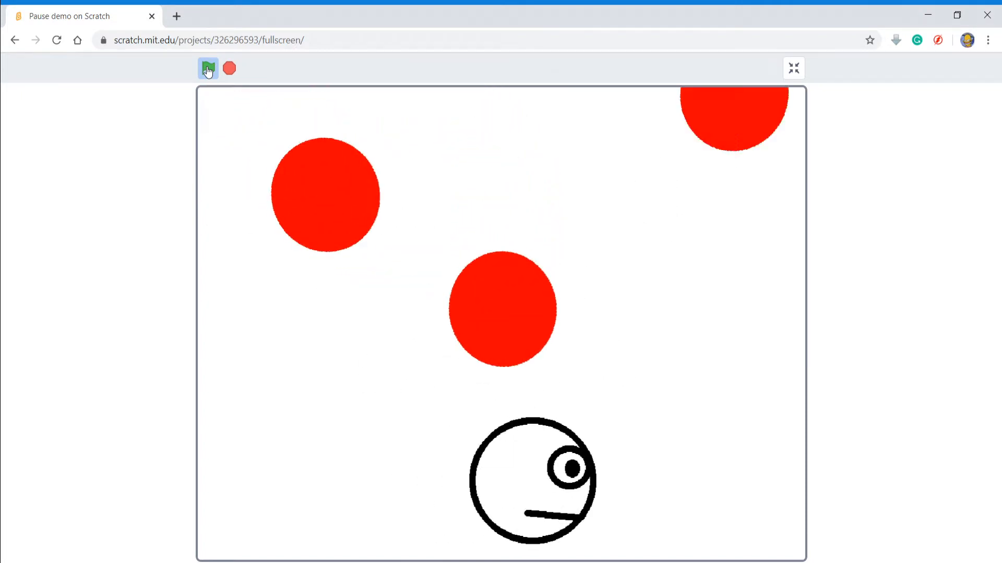
pyautogui.click(208, 68)
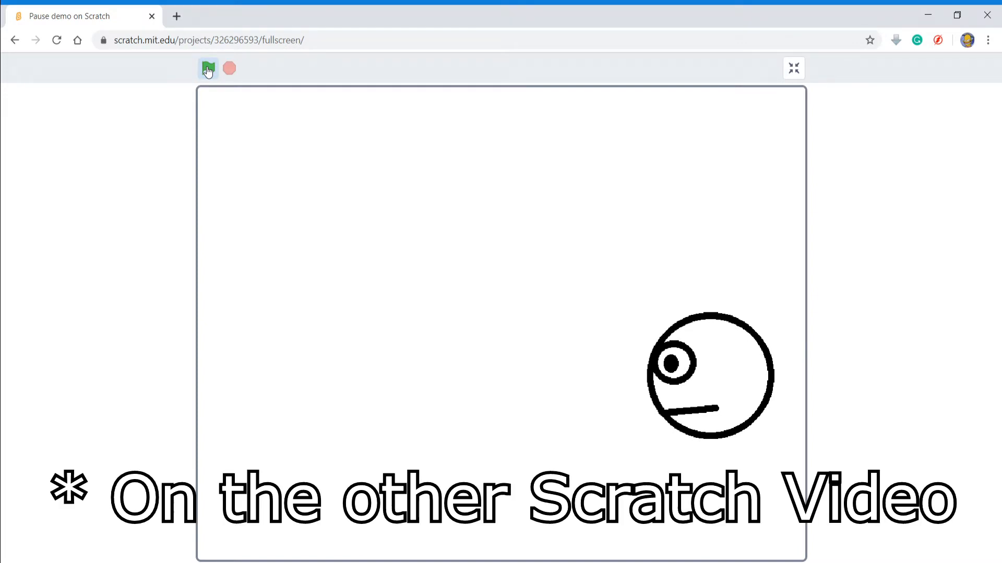
pyautogui.click(208, 69)
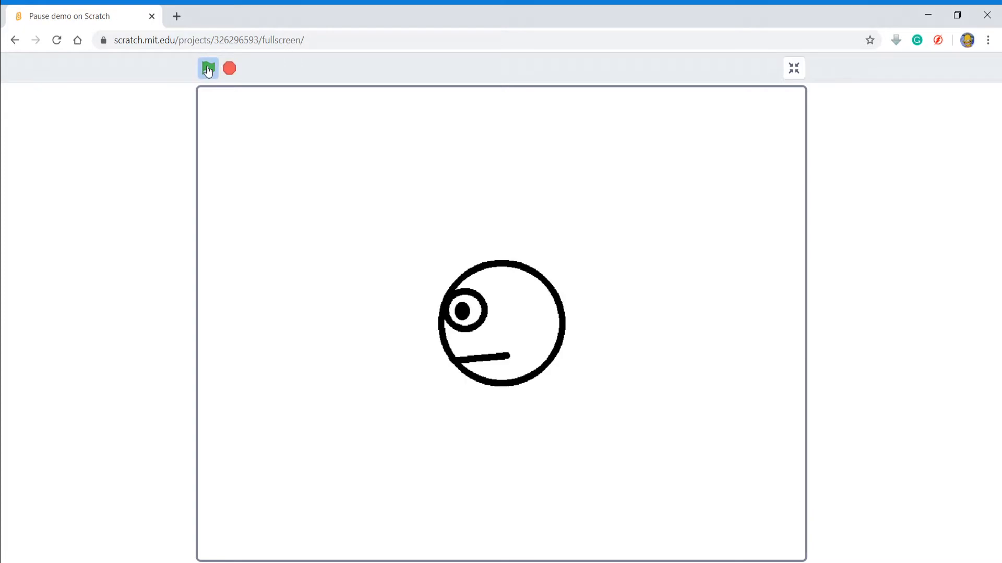
pyautogui.click(208, 68)
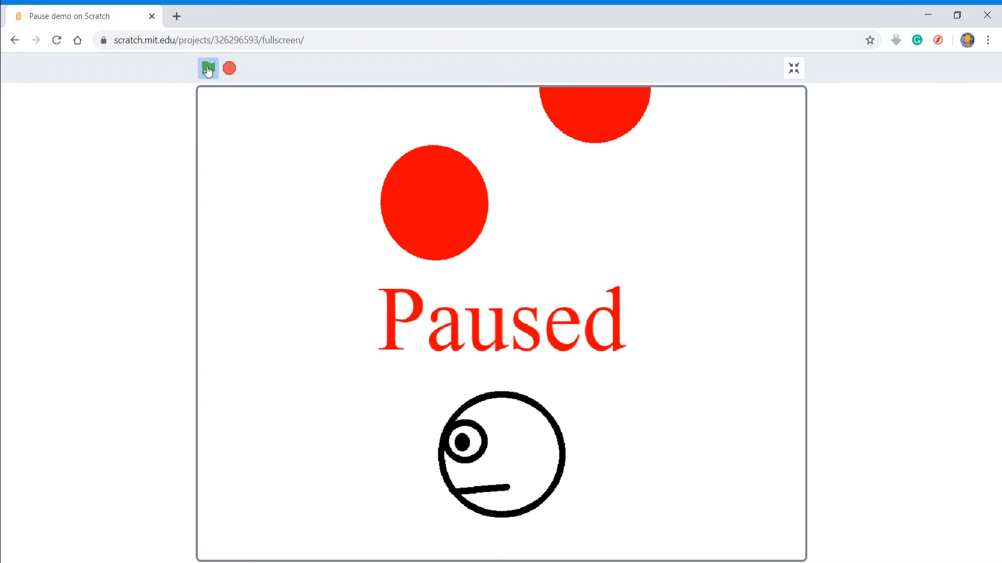
pyautogui.click(793, 67)
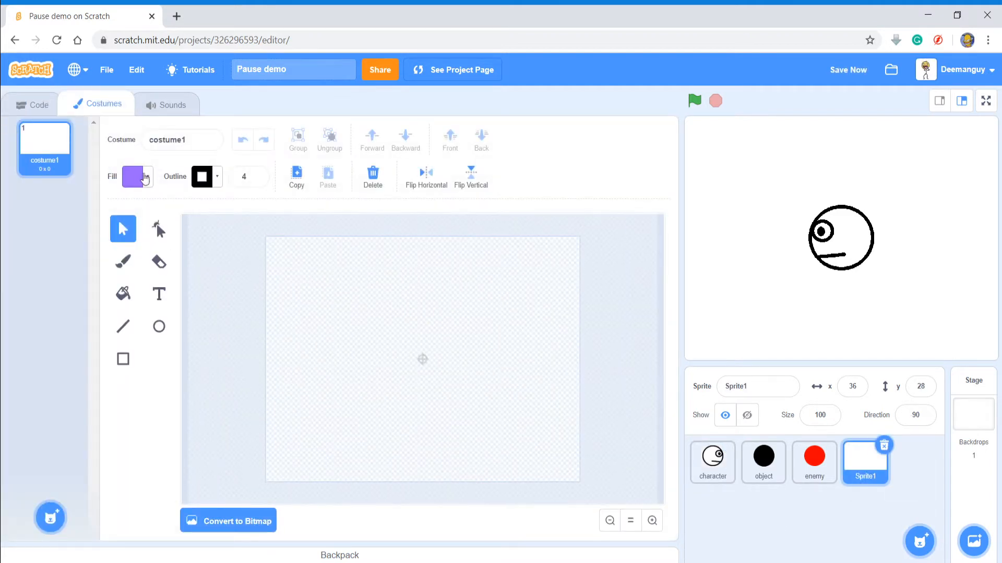
# - Set the costume fill colour to fully saturated red
pyautogui.click(133, 176)
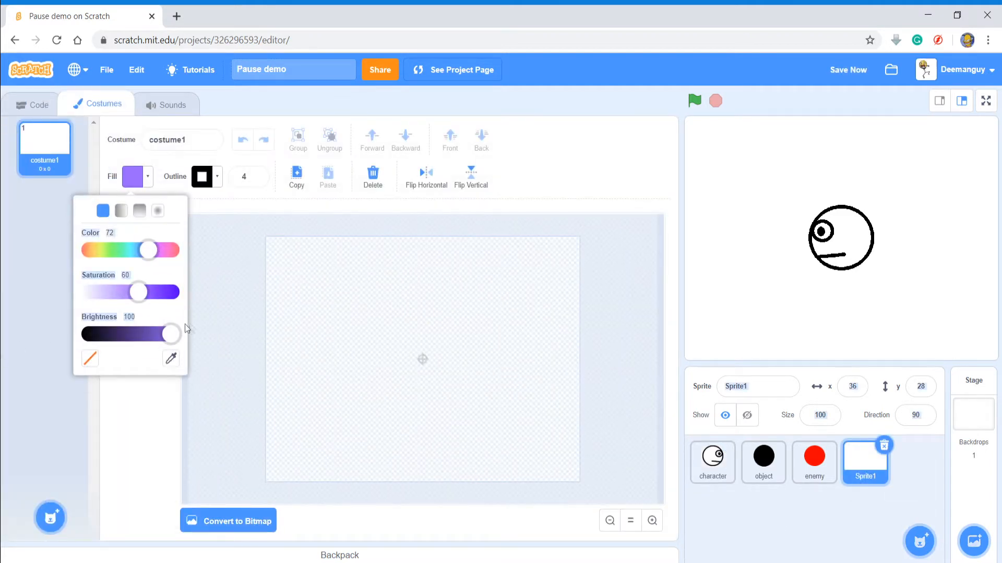
pyautogui.moveTo(170, 333); pyautogui.dragTo(82, 334)
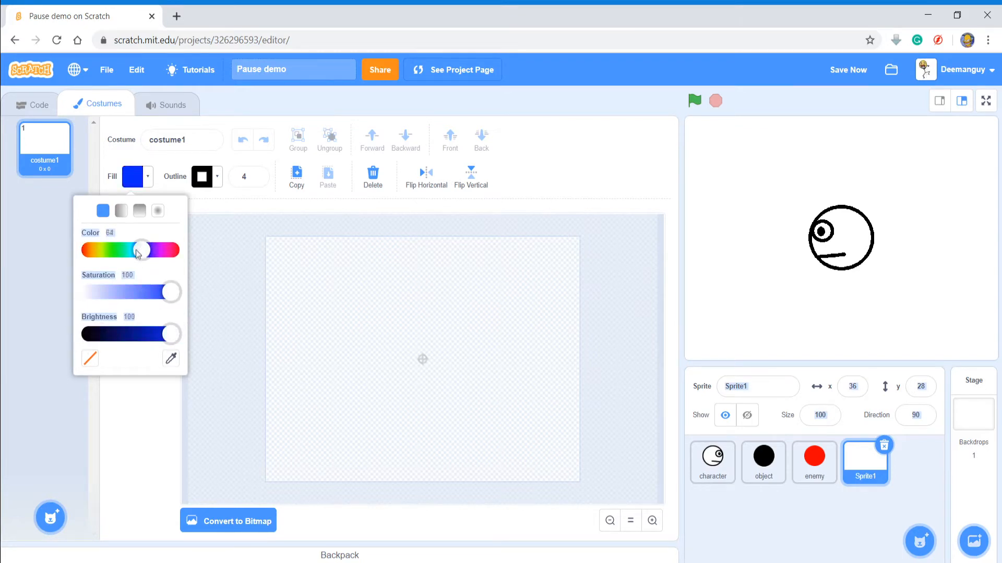
pyautogui.click(158, 294)
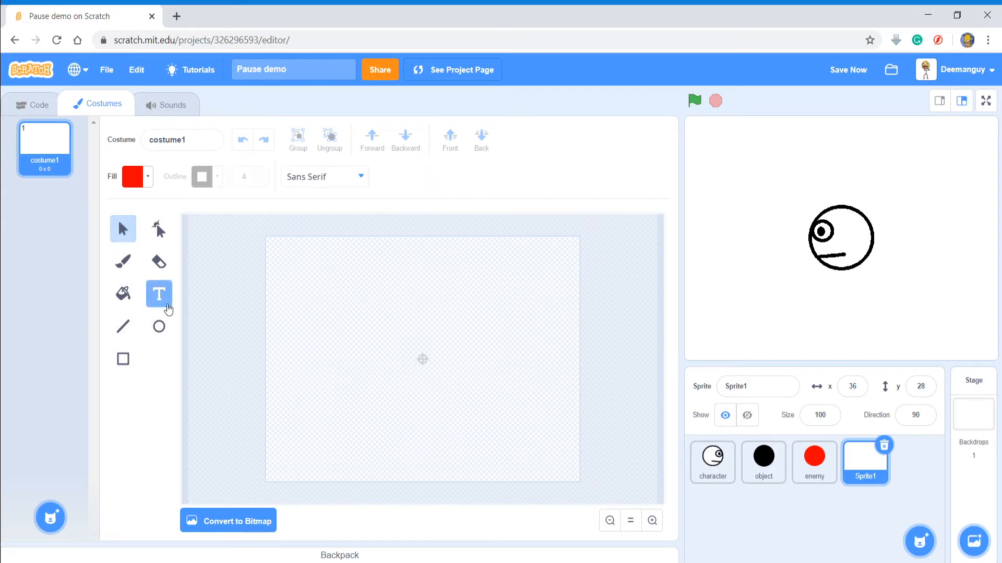
# - Write 'Paused' with the Text tool and drag it to the canvas centre
pyautogui.click(228, 520)
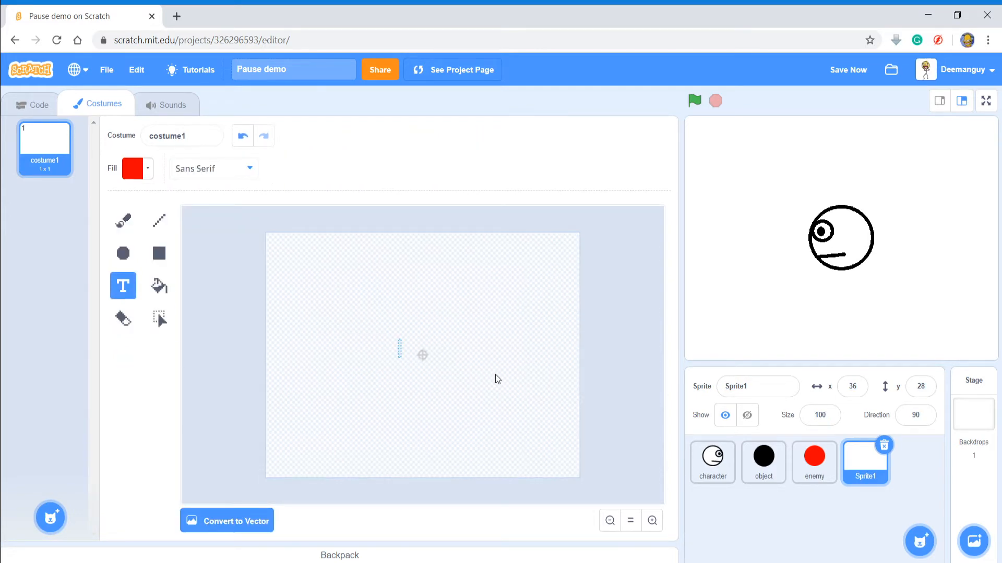
pyautogui.write('Paus')
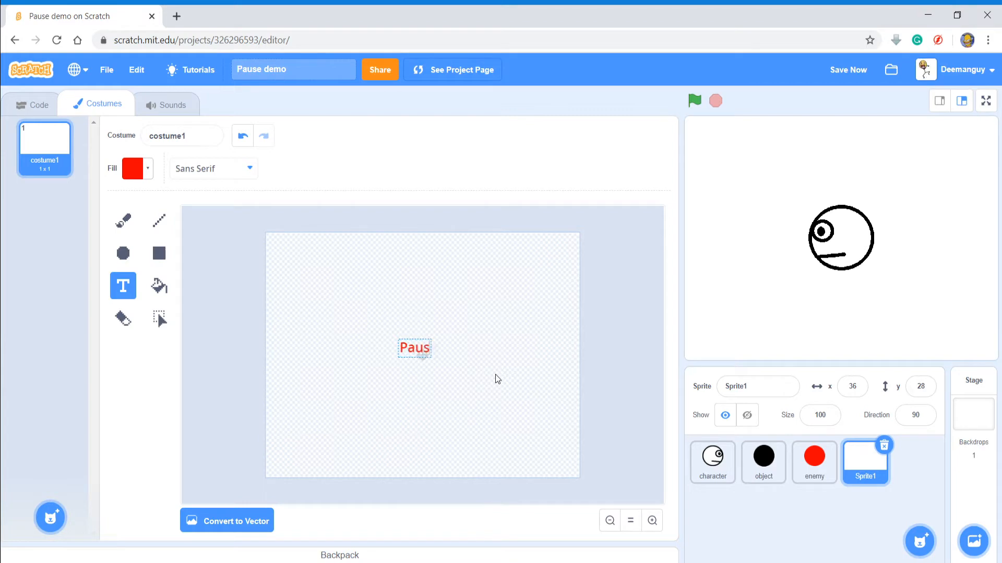
pyautogui.write('ed')
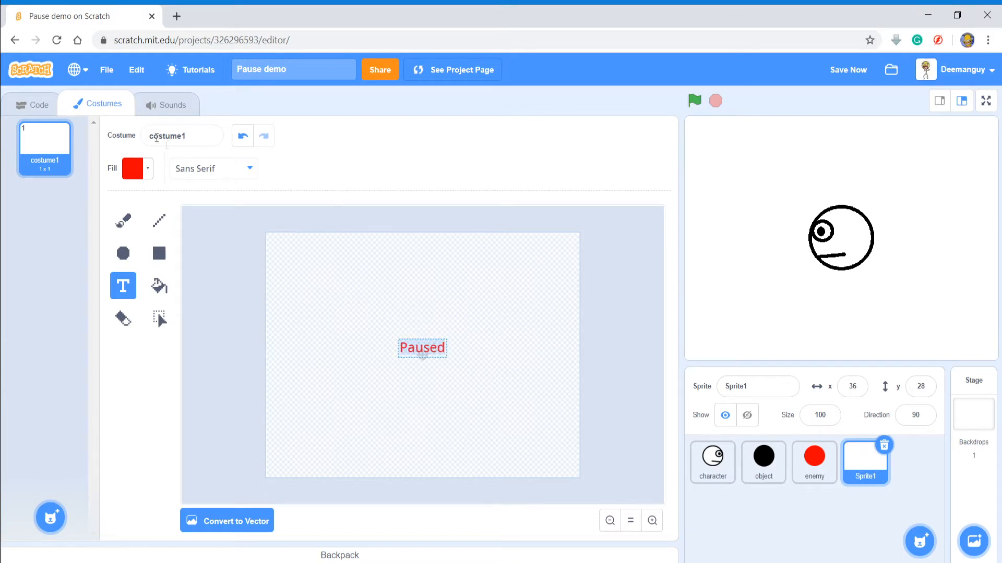
pyautogui.click(213, 169)
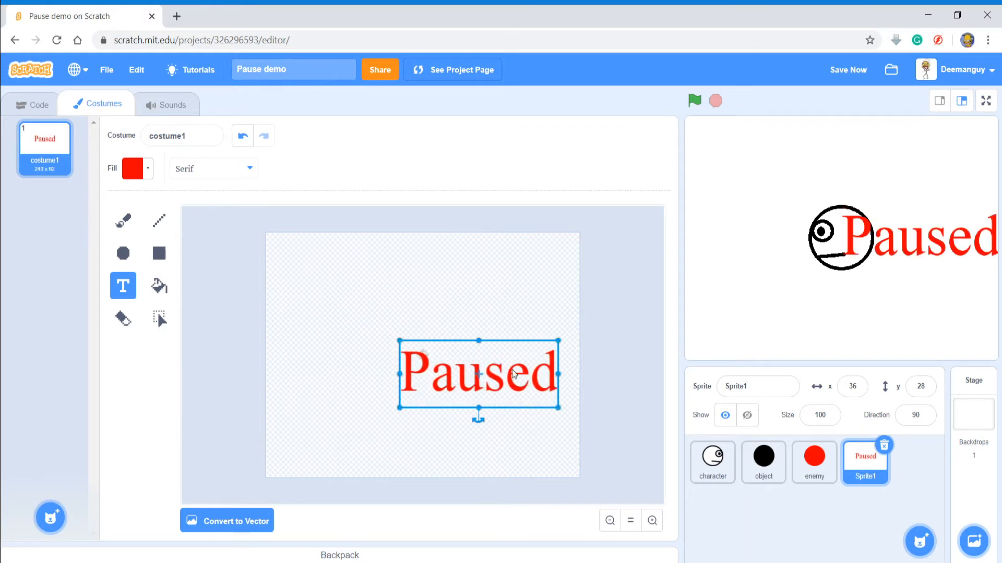
pyautogui.moveTo(477, 373); pyautogui.dragTo(422, 356)
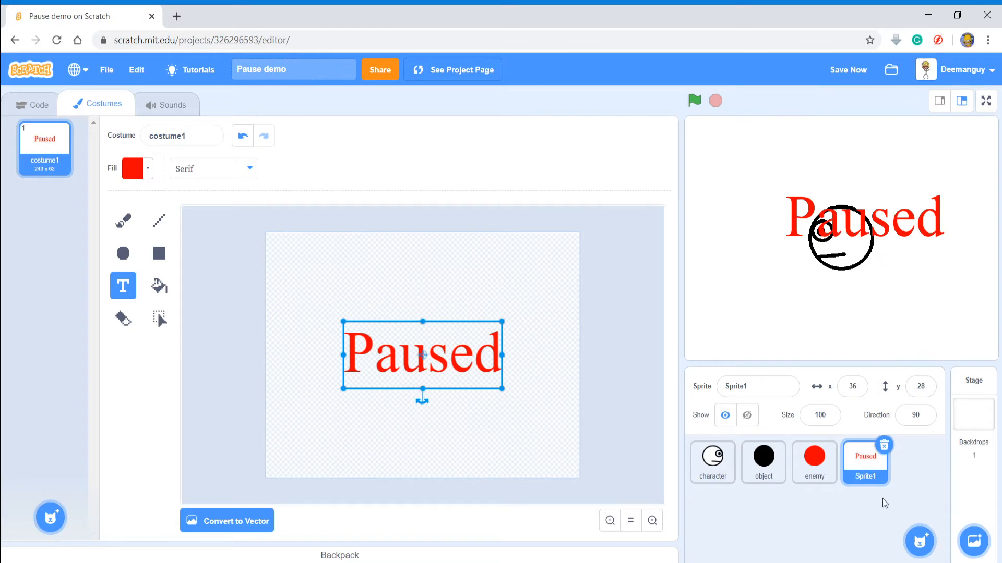
# - Start Sprite1's script with a green-flag hat followed by a hide block
pyautogui.click(32, 104)
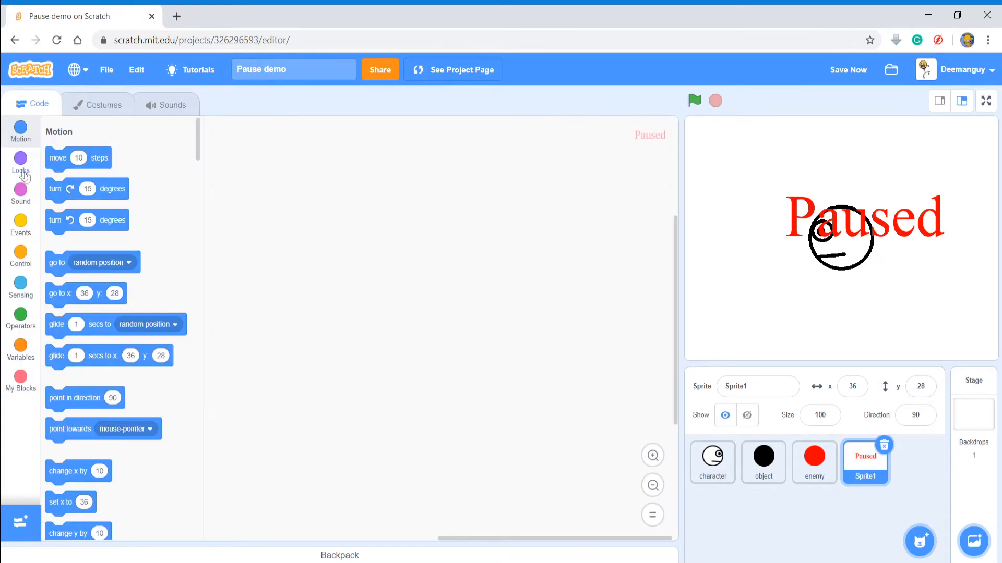
pyautogui.click(21, 255)
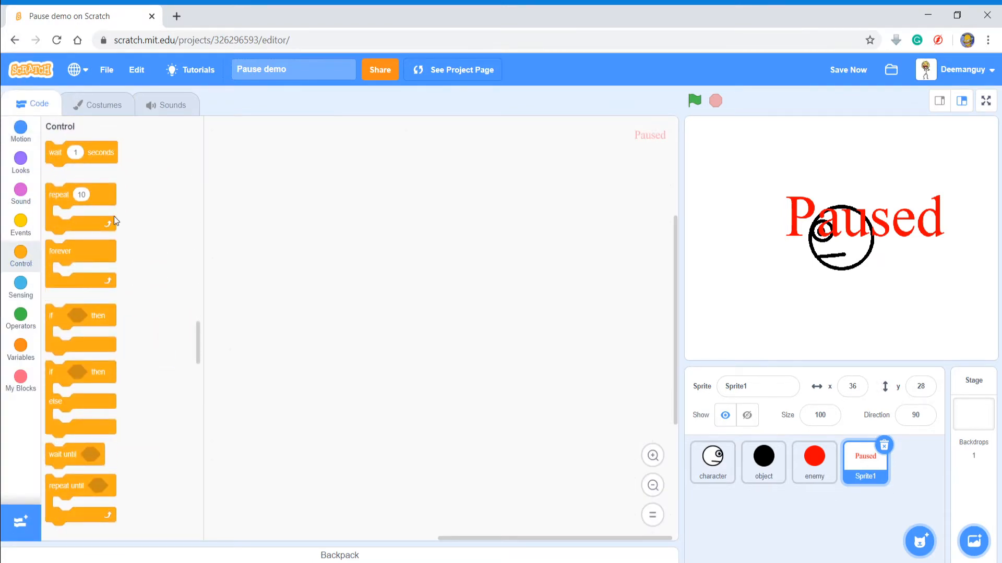
pyautogui.click(20, 222)
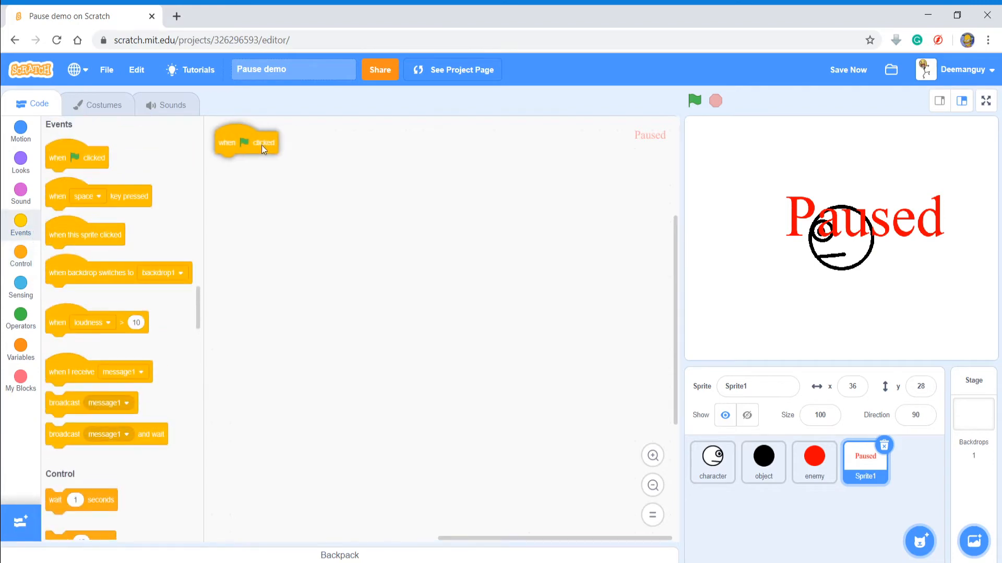
pyautogui.click(20, 158)
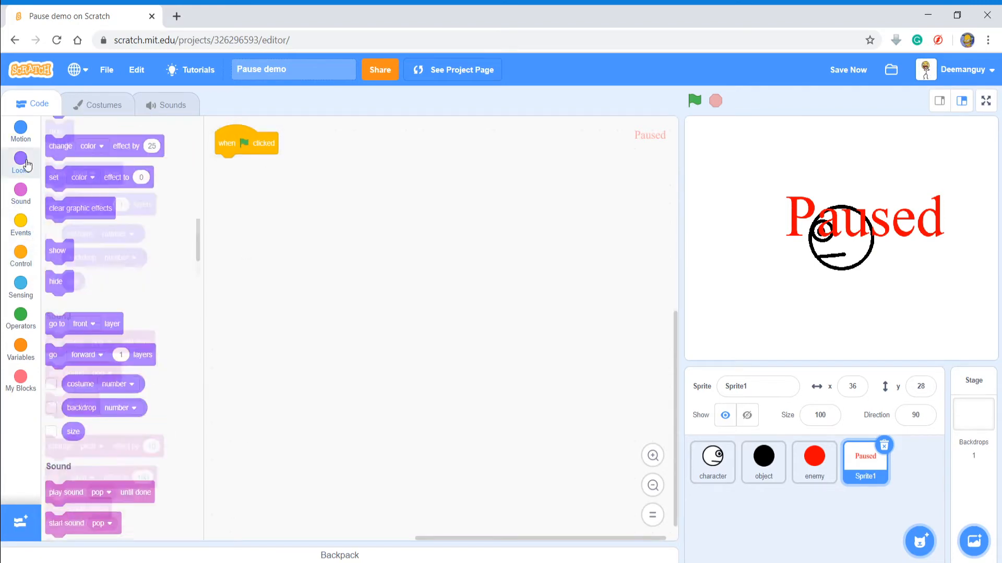
pyautogui.click(21, 158)
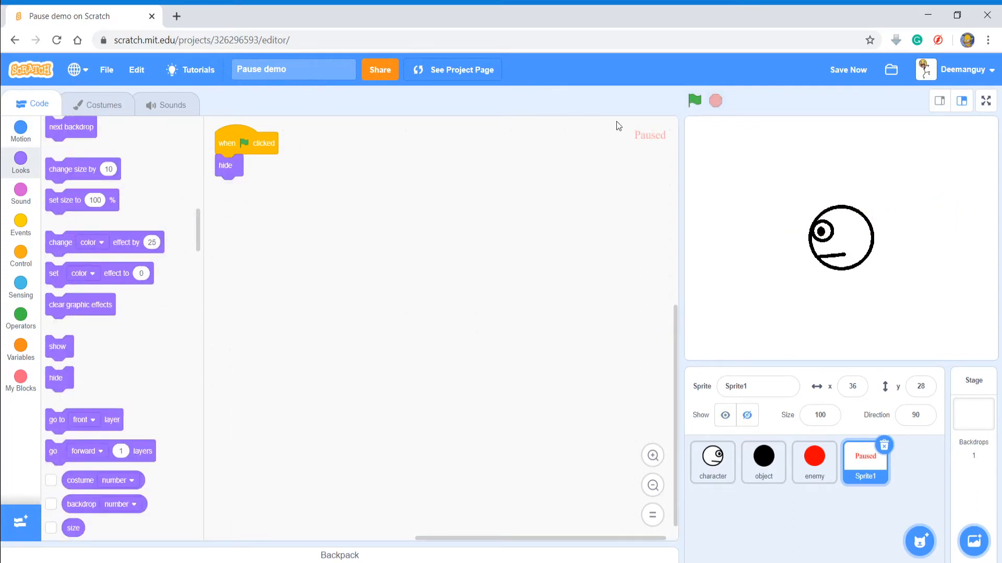
# - Attach a go to x 0 y 0 block under hide
pyautogui.click(21, 131)
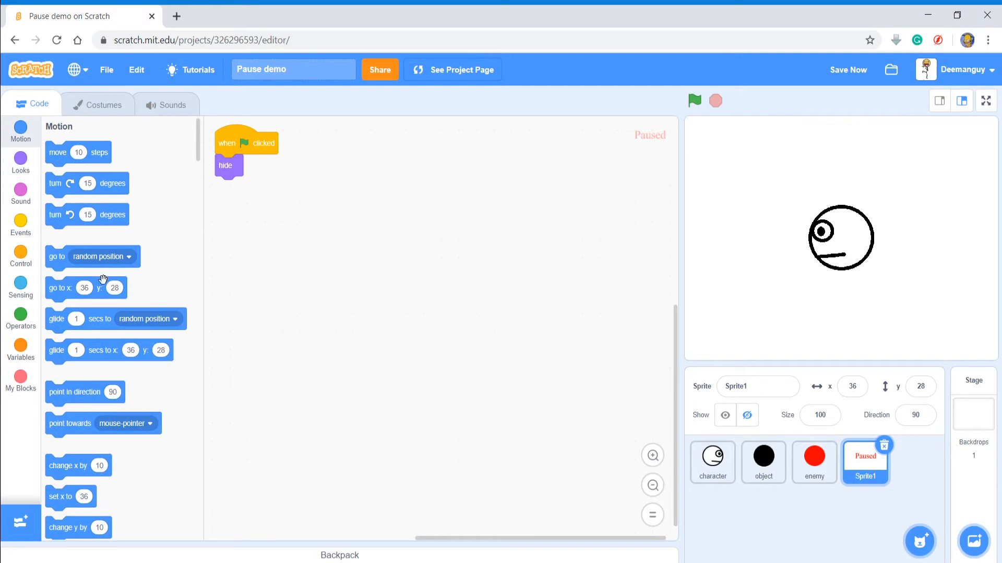
pyautogui.moveTo(86, 287); pyautogui.dragTo(254, 187)
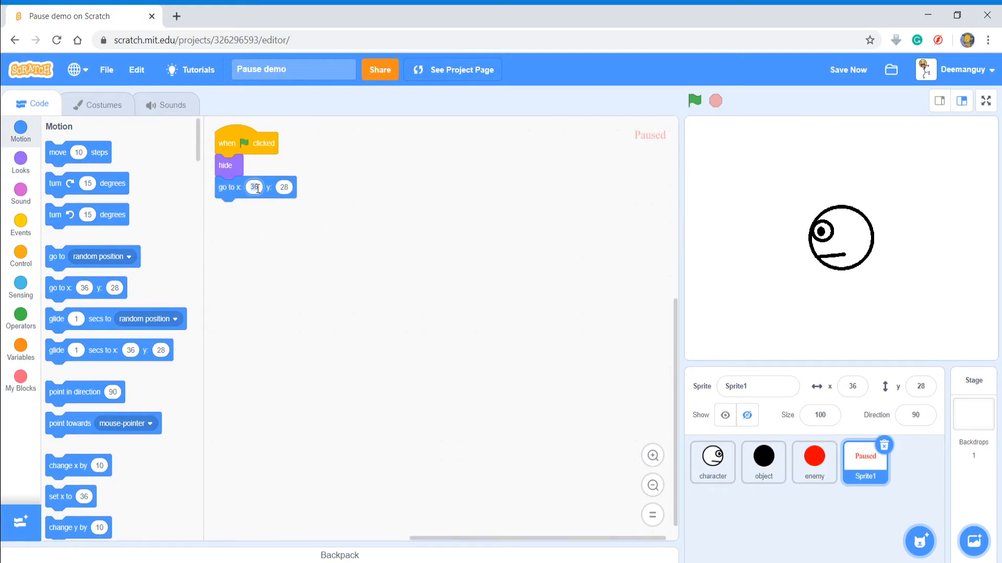
pyautogui.write('0')
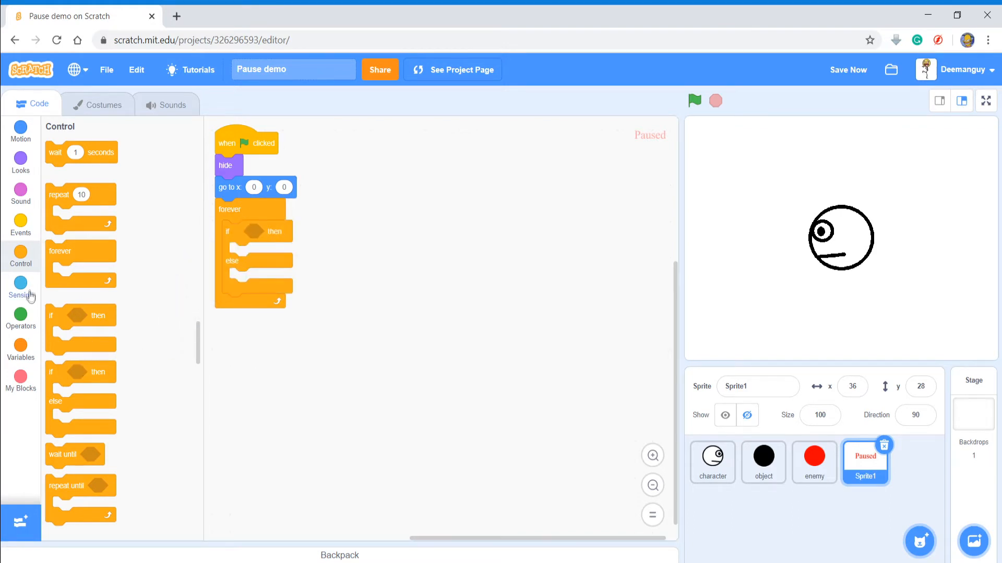
# - Create a variable named 'Pause' for all sprites
pyautogui.click(21, 347)
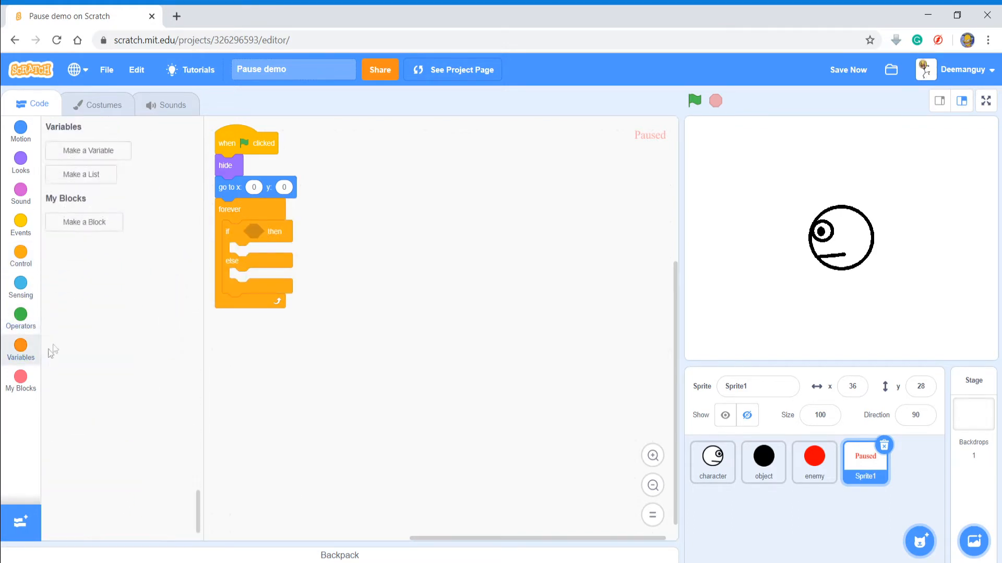
pyautogui.click(88, 151)
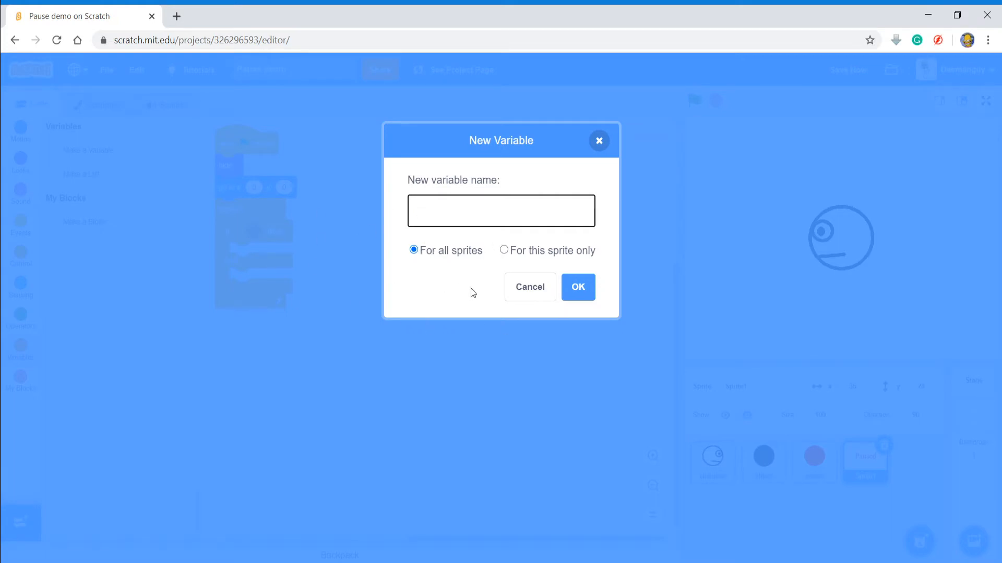
pyautogui.click(501, 210)
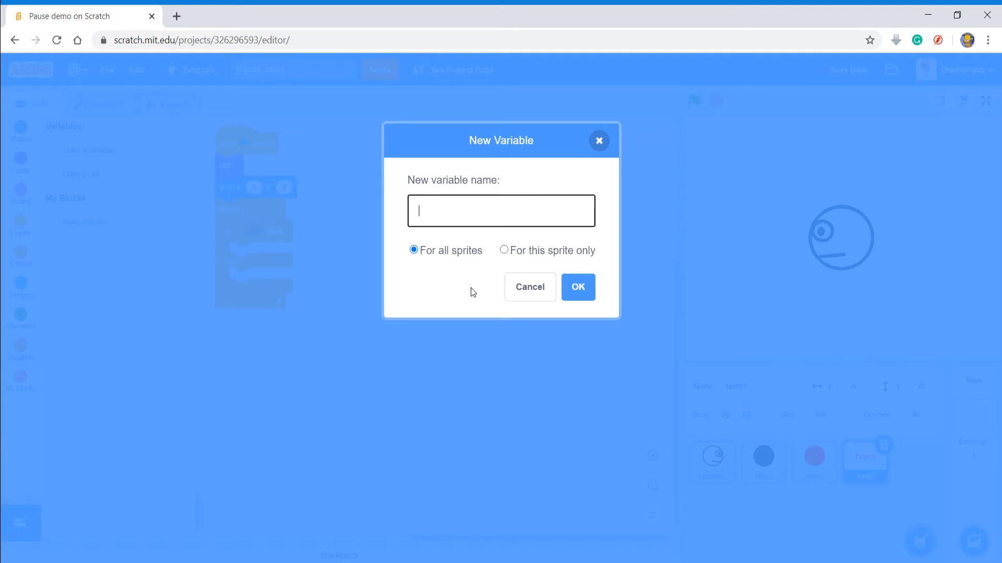
pyautogui.write('Pause')
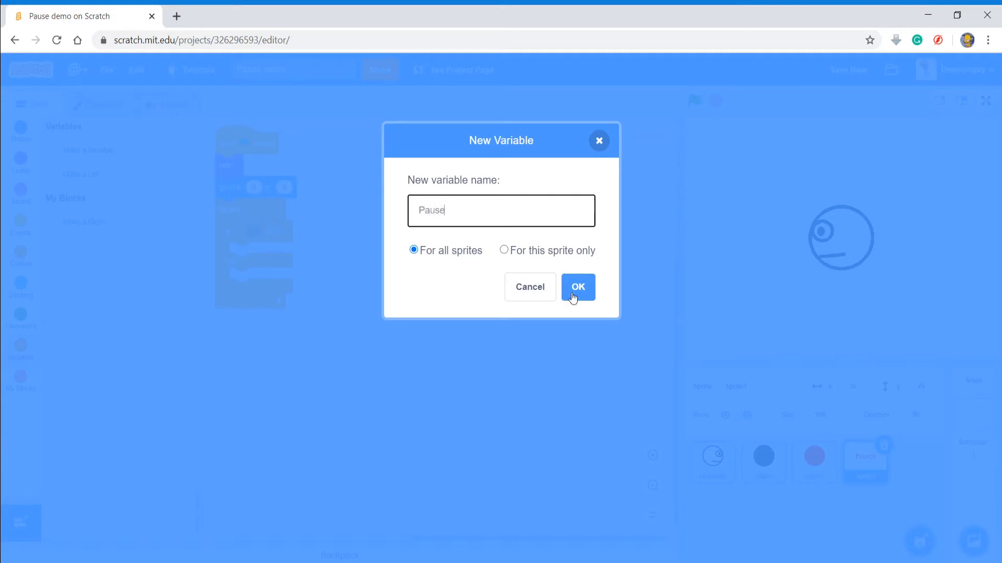
pyautogui.click(577, 287)
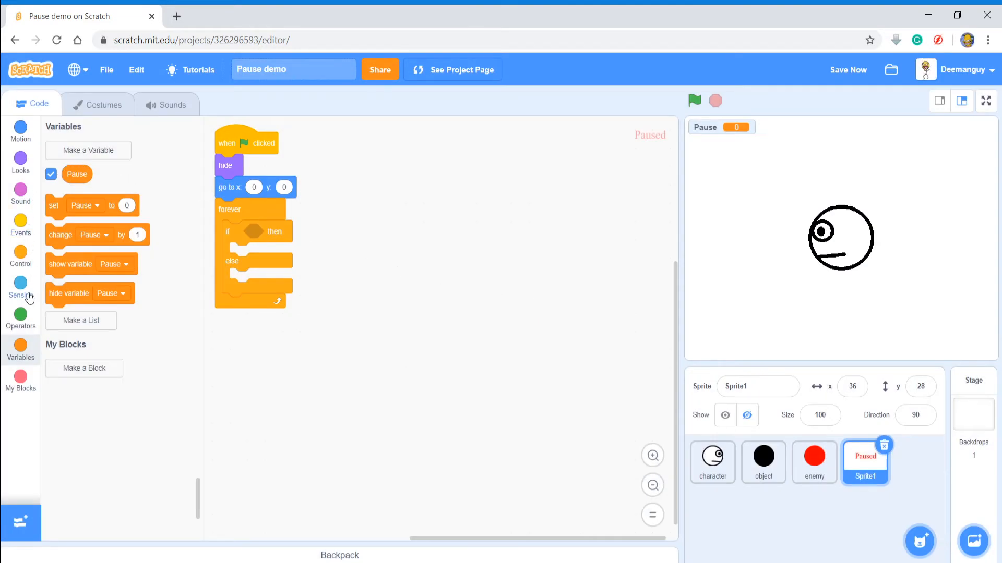
# - Put Pause = false in the if condition and nest an if key p pressed? check
pyautogui.click(20, 315)
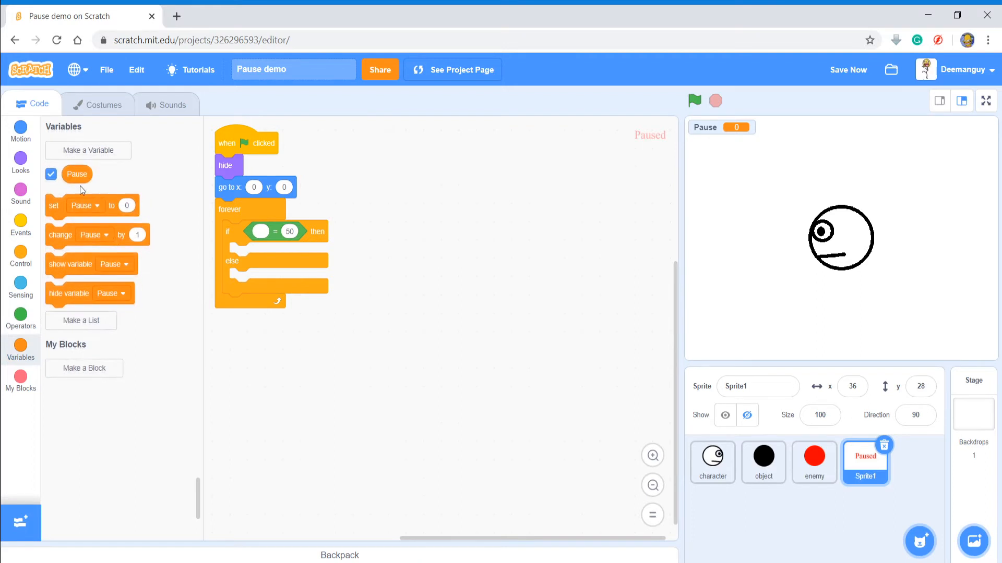
pyautogui.moveTo(76, 174); pyautogui.dragTo(269, 233)
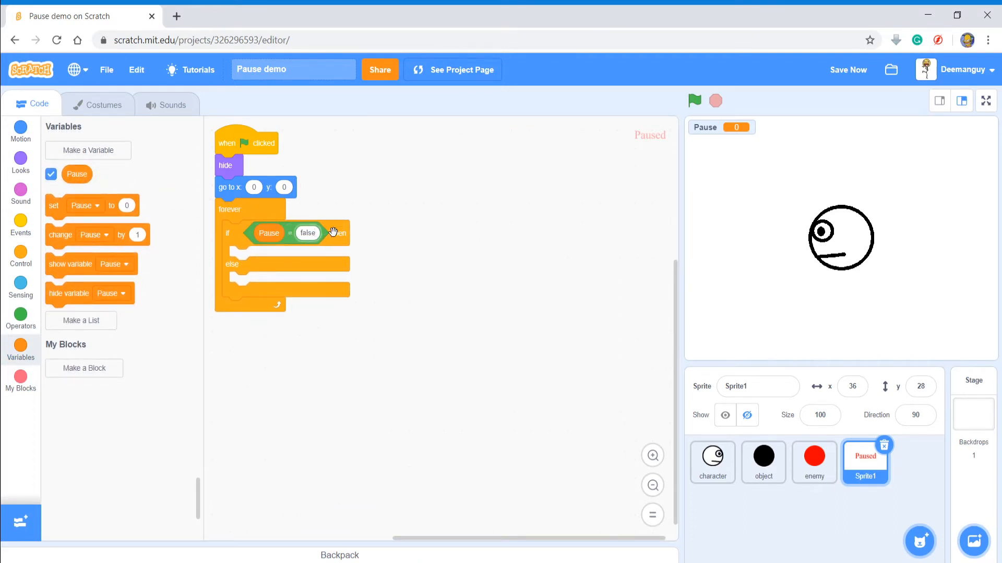
pyautogui.click(20, 256)
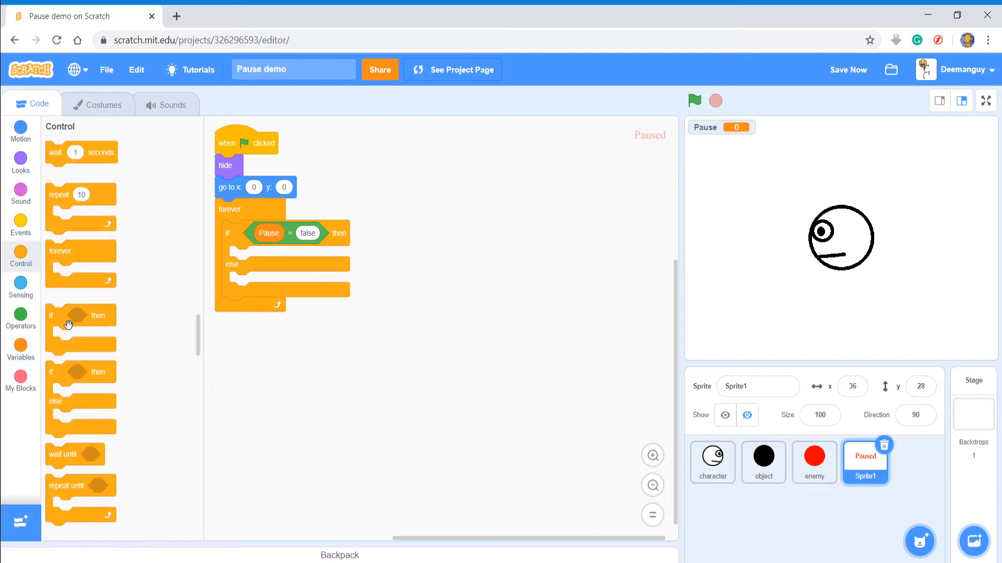
pyautogui.click(20, 283)
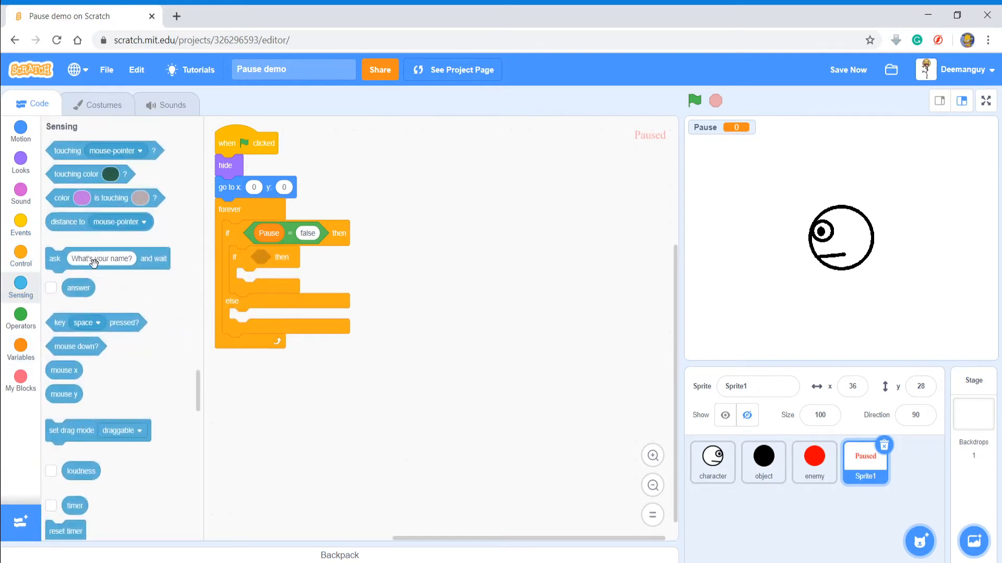
pyautogui.moveTo(96, 323); pyautogui.dragTo(291, 257)
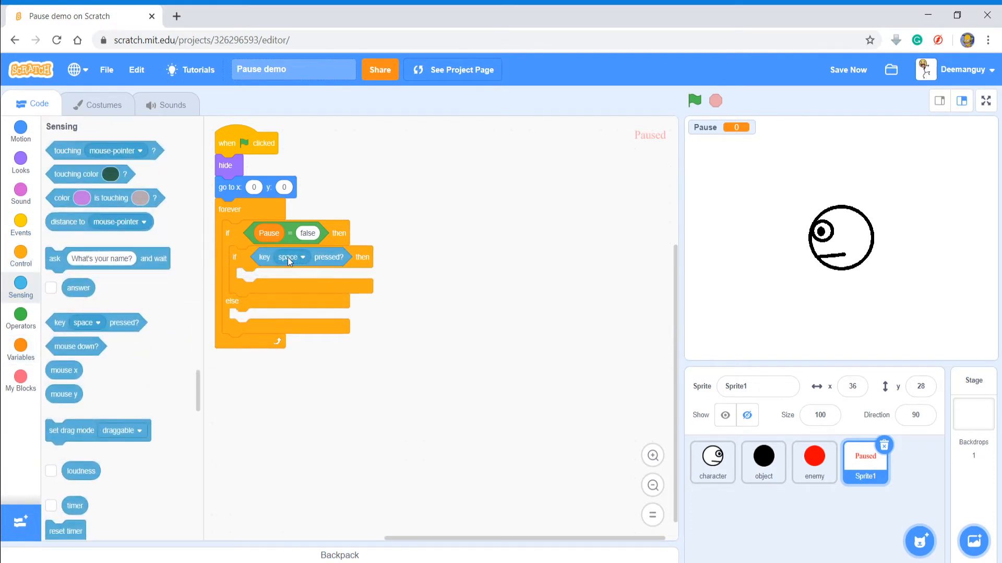
pyautogui.click(291, 258)
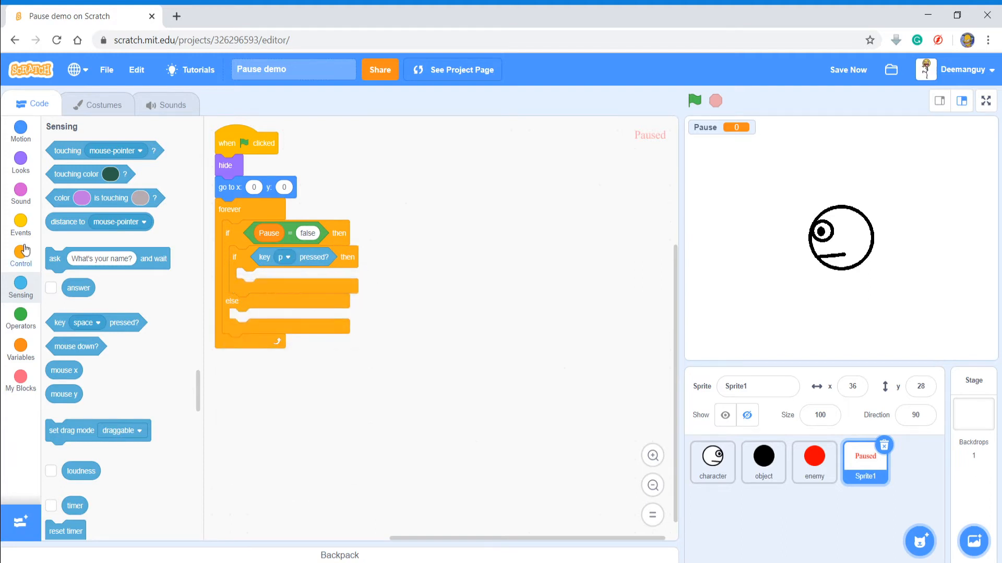
# - Inside the key check, set Pause to true and wait until p is released
pyautogui.click(21, 159)
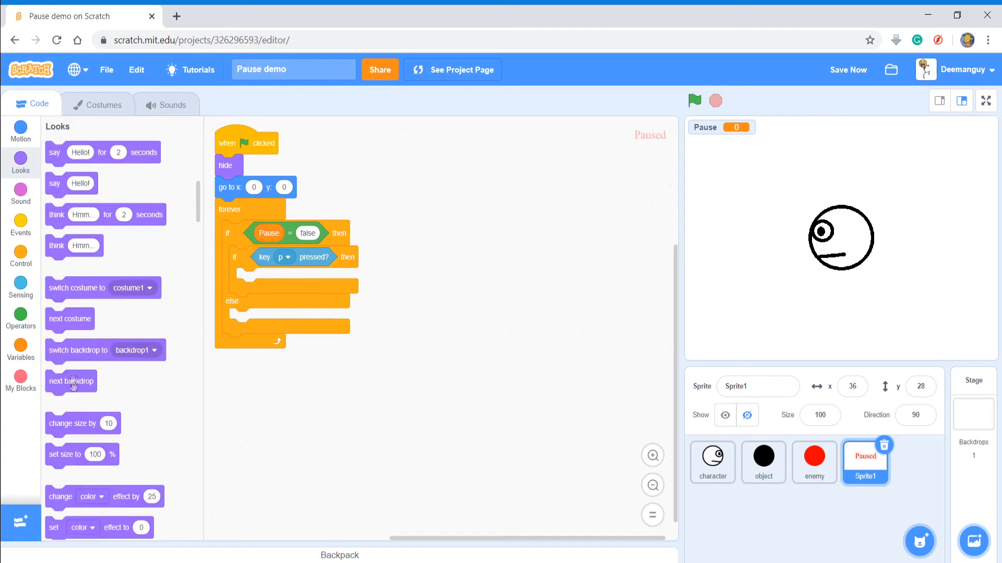
pyautogui.moveTo(19, 163)
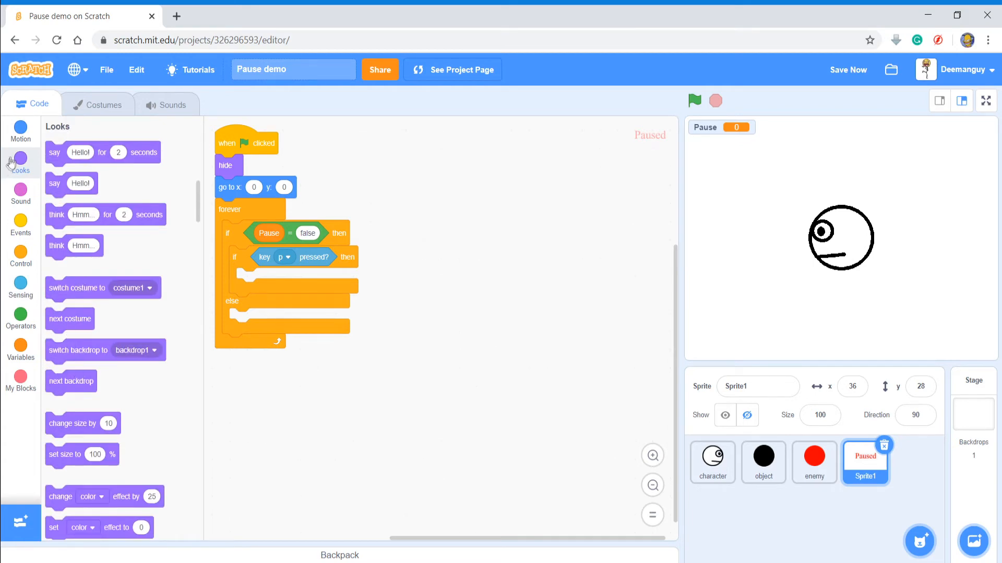
pyautogui.click(21, 358)
pyautogui.write('true')
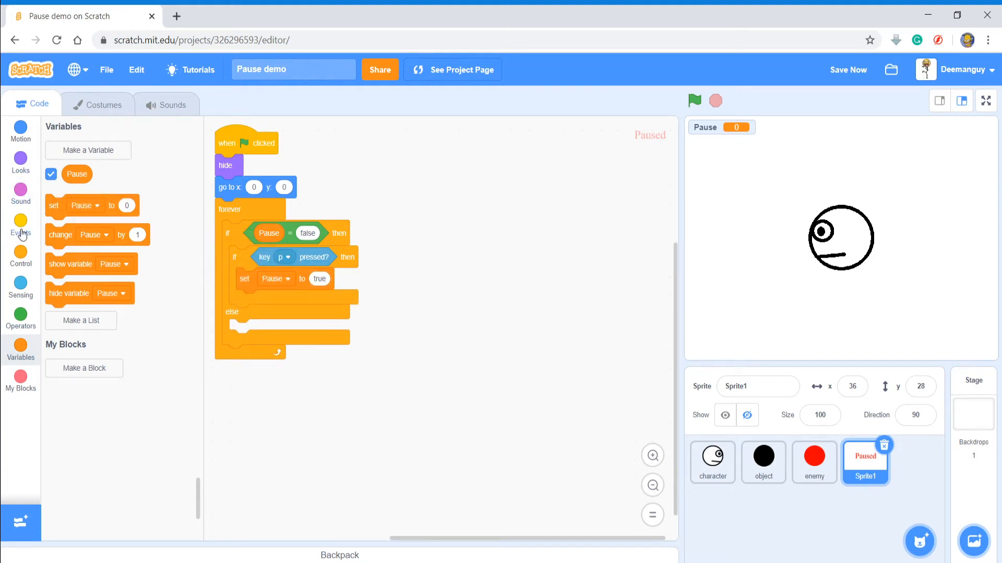
pyautogui.click(20, 256)
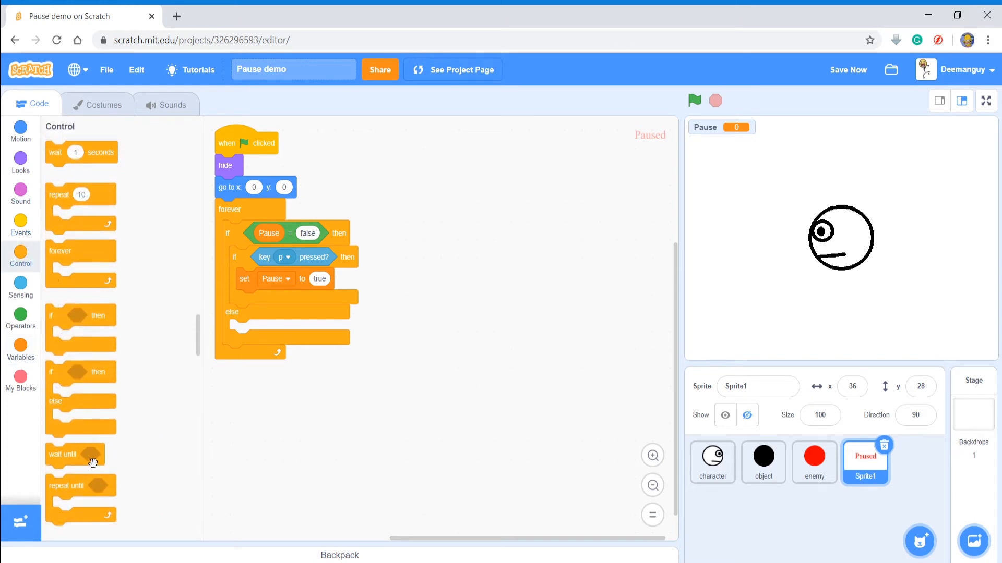
pyautogui.moveTo(74, 454); pyautogui.dragTo(253, 300)
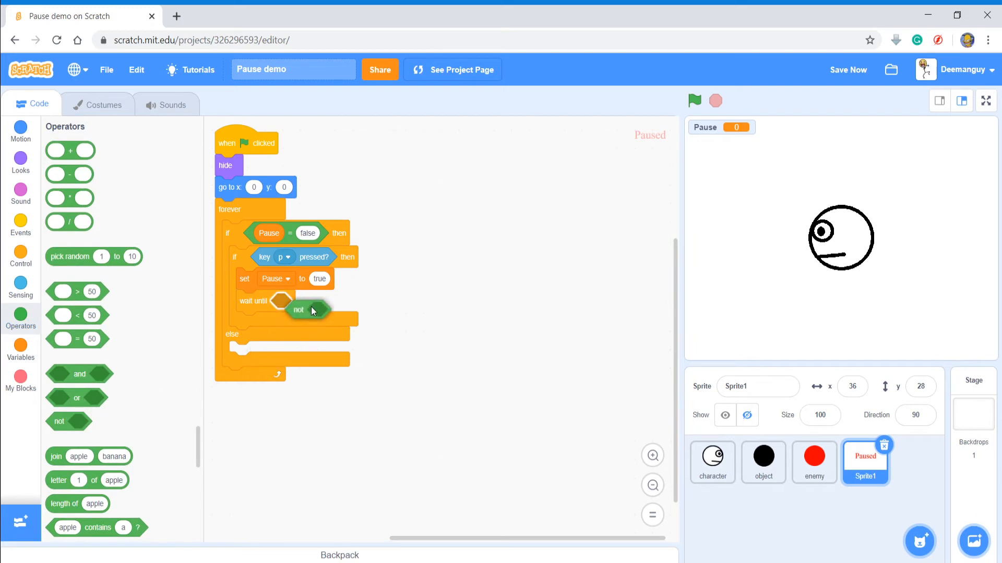
pyautogui.click(21, 253)
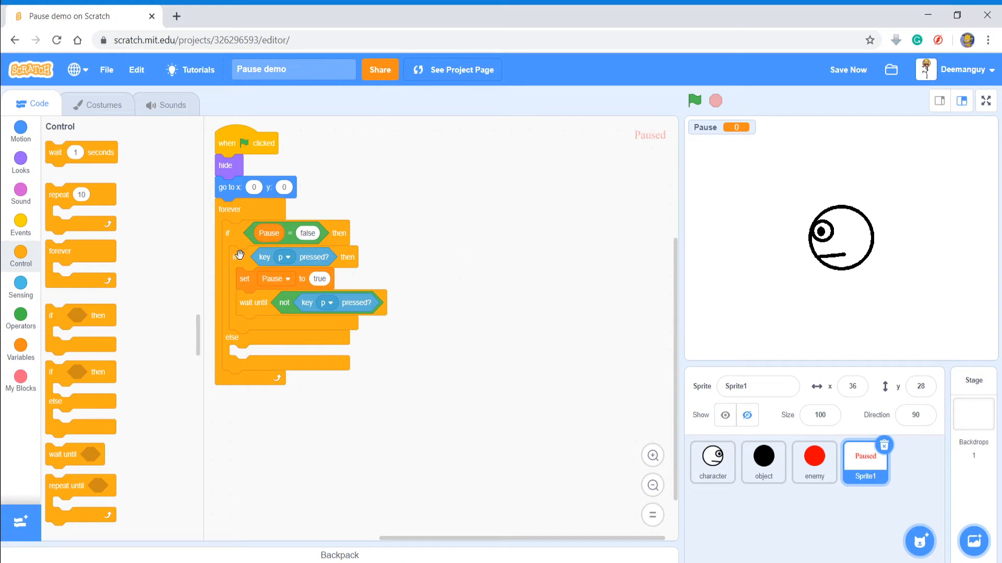
pyautogui.rightClick(235, 256)
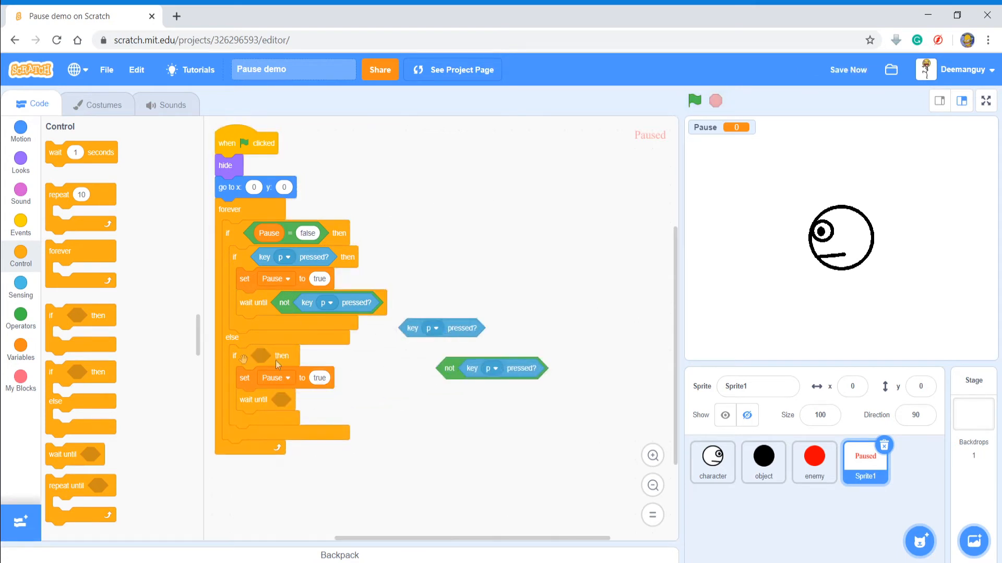
# - Duplicate the key-p blocks and Pause comparison into else, for Pause = true setting false
pyautogui.rightClick(235, 356)
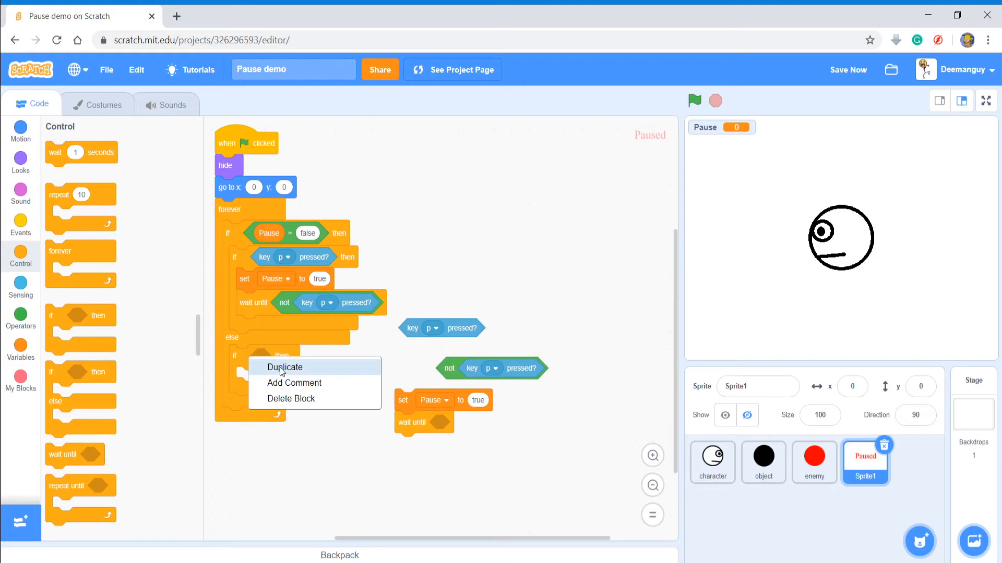
pyautogui.click(285, 367)
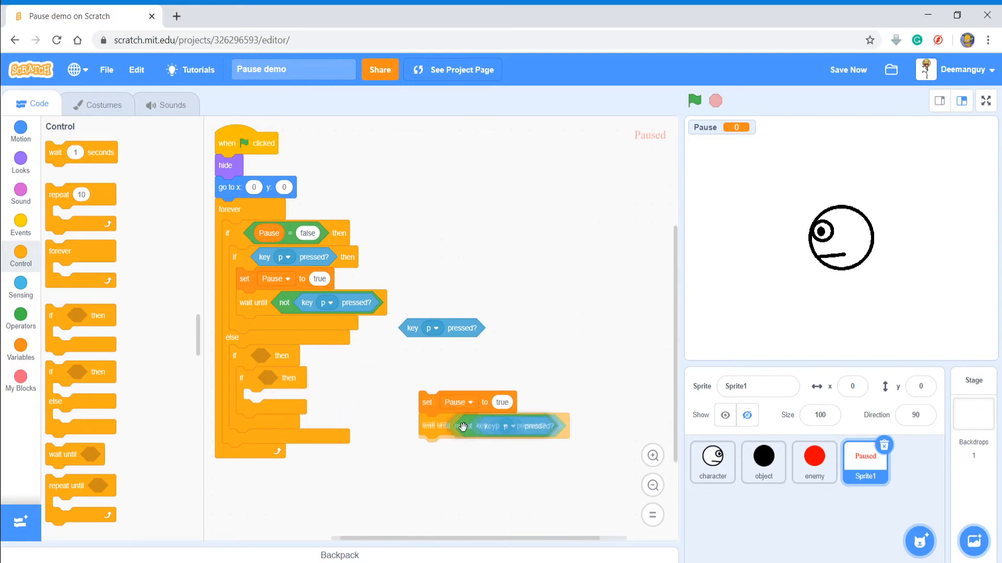
pyautogui.moveTo(460, 426); pyautogui.dragTo(271, 412)
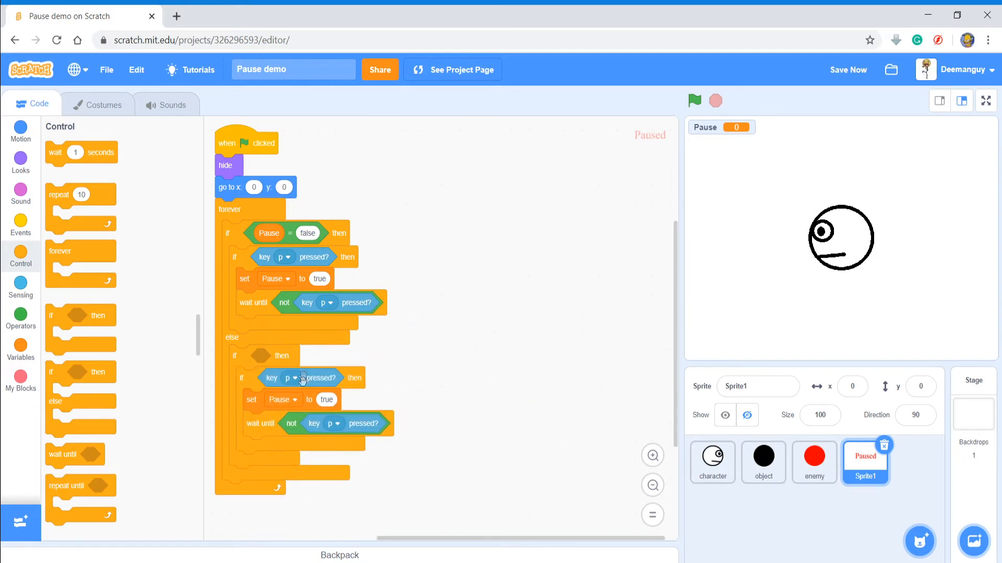
pyautogui.rightClick(290, 233)
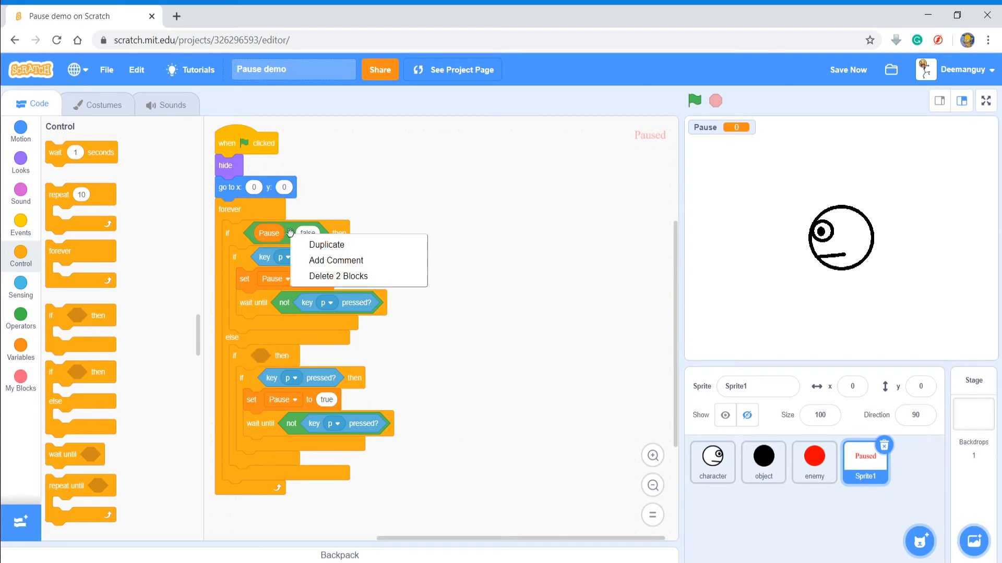
pyautogui.click(293, 232)
pyautogui.write('true')
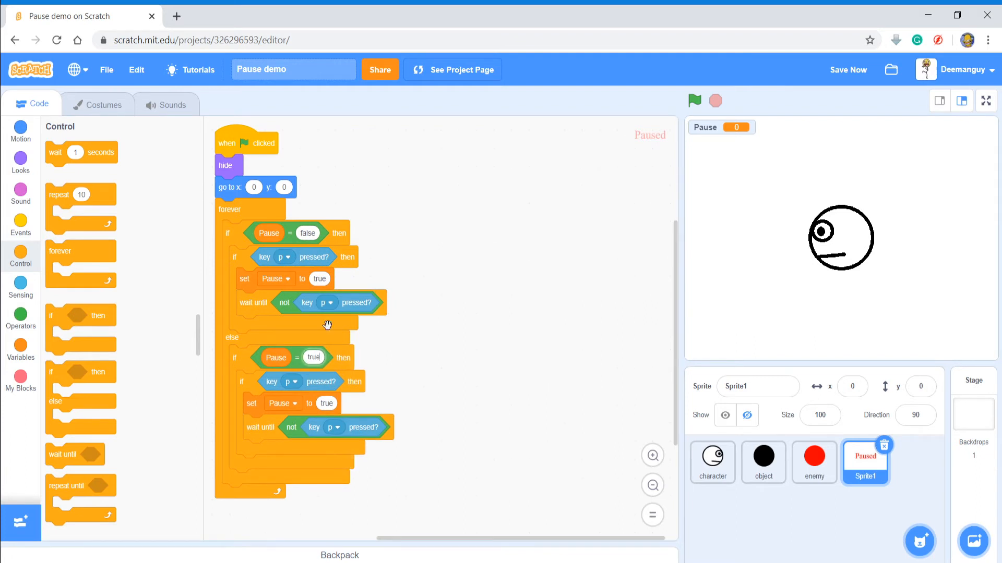
pyautogui.moveTo(318, 410)
pyautogui.write('false')
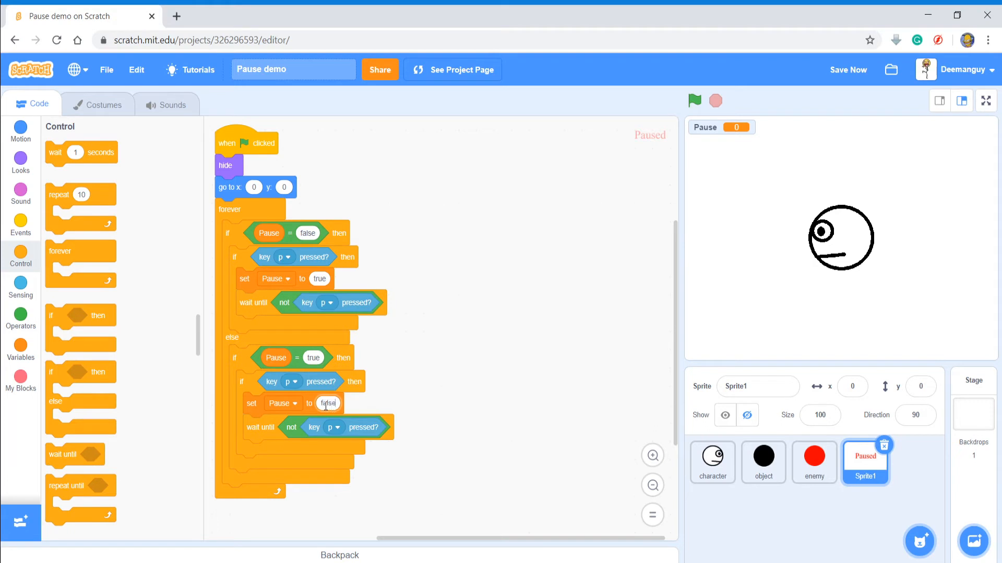
pyautogui.scroll(-3)
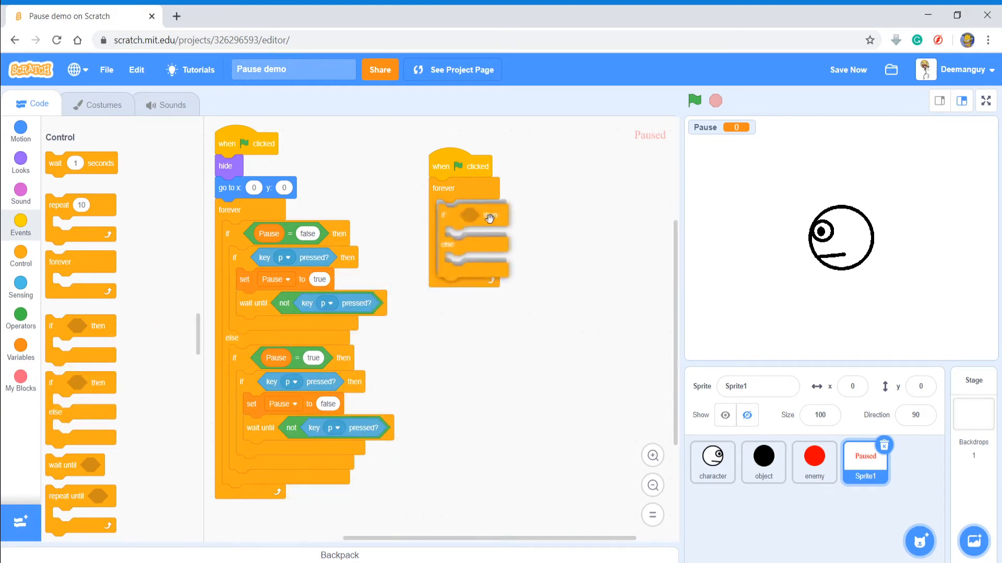
# - Add set Pause to false at the top of the green-flag script
pyautogui.click(20, 315)
pyautogui.write('fals')
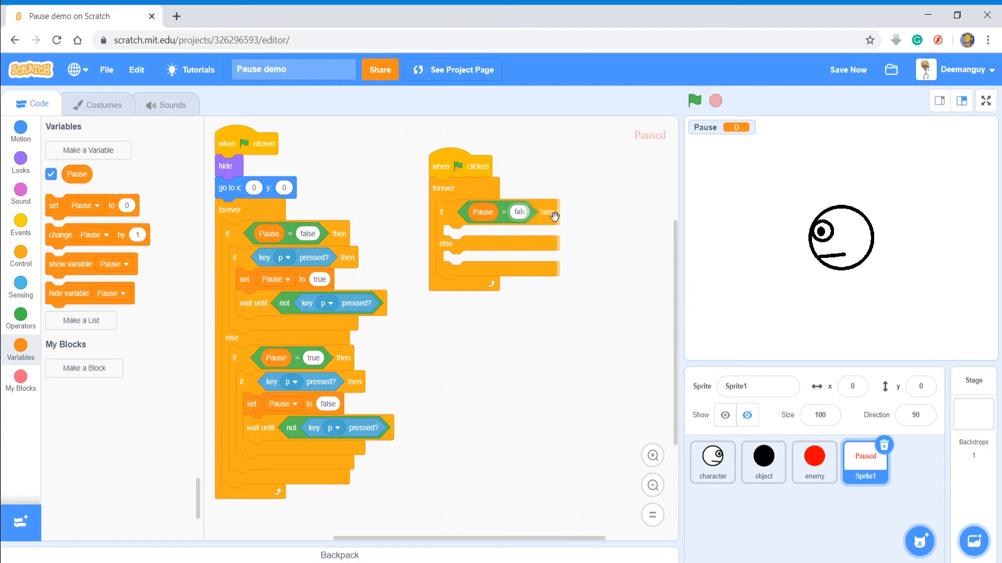
pyautogui.click(21, 160)
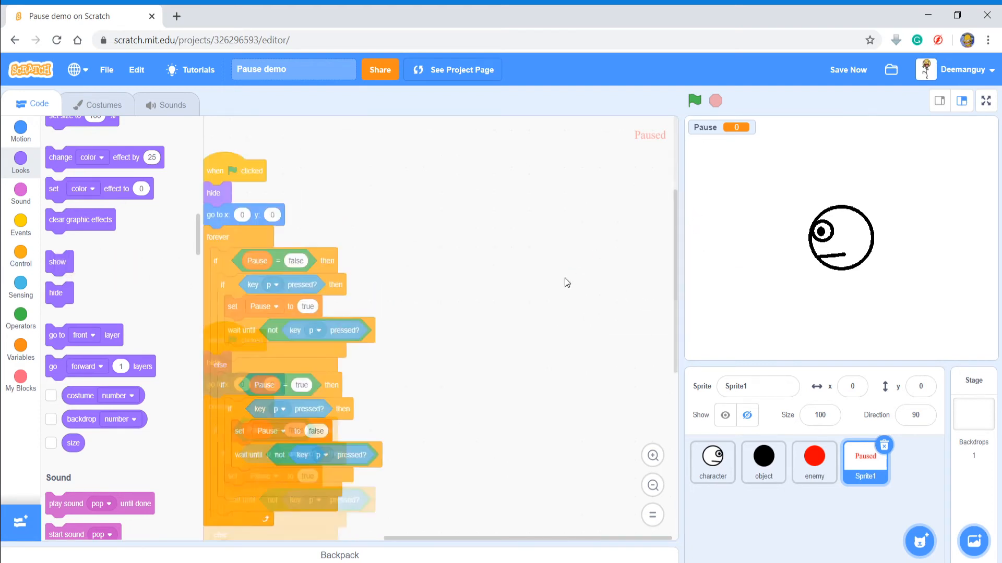
pyautogui.click(694, 100)
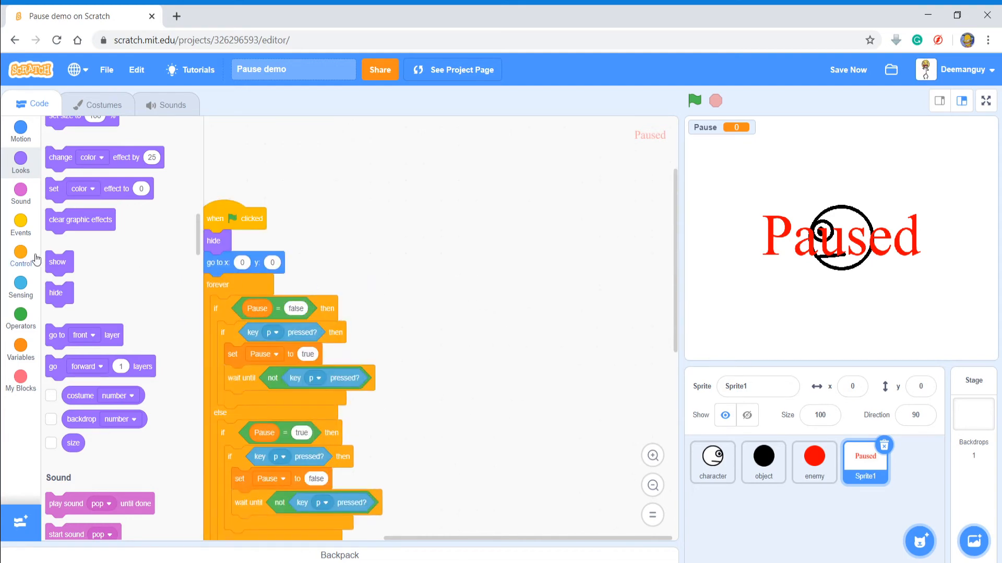
pyautogui.click(21, 381)
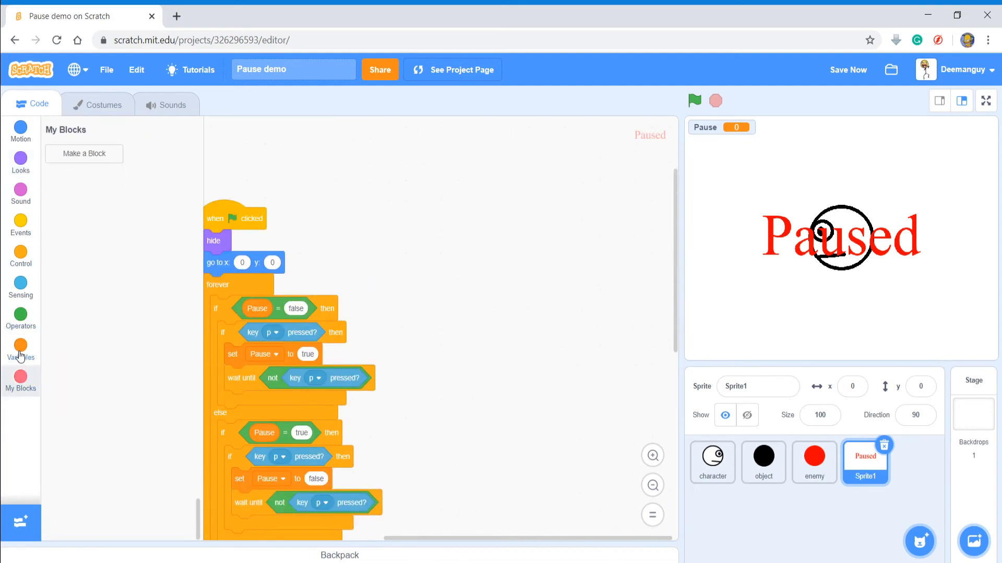
pyautogui.click(20, 345)
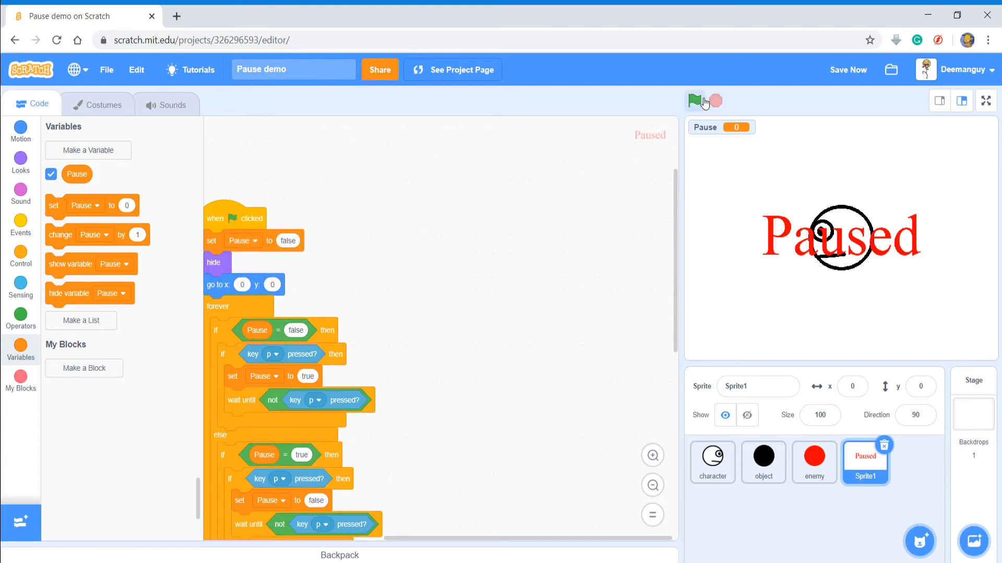
# - Test-run and stop the project, then select the character sprite
pyautogui.click(694, 101)
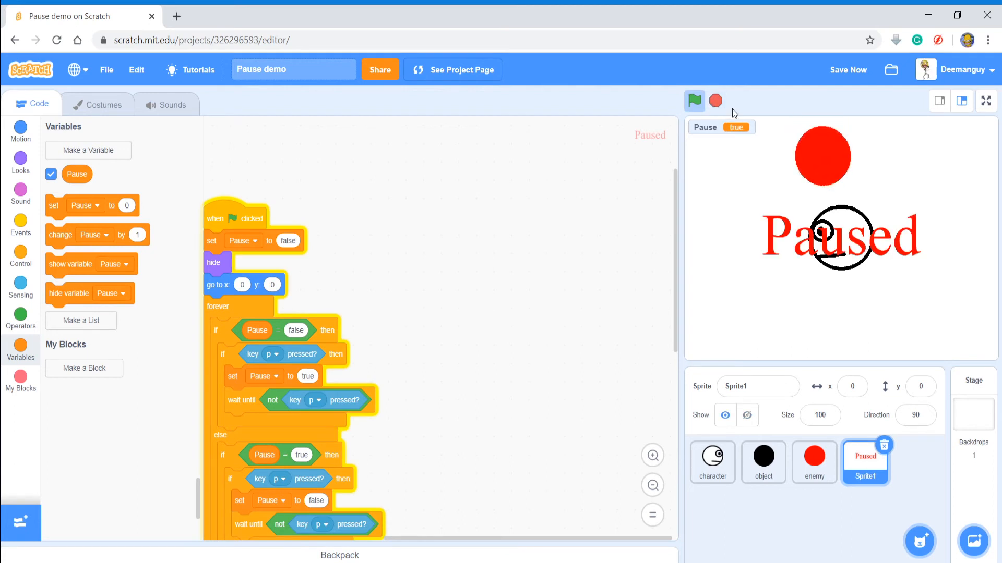
pyautogui.click(716, 100)
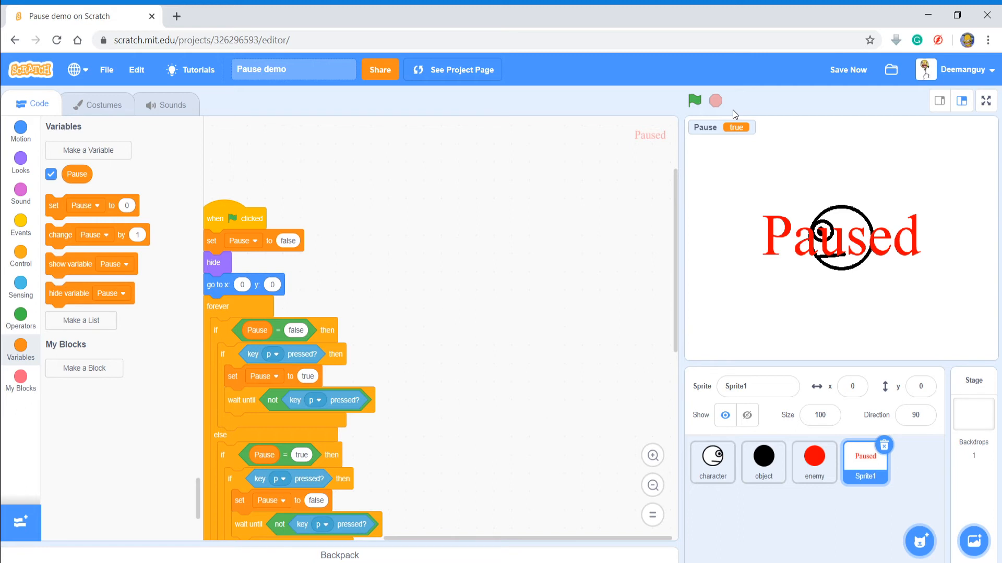
pyautogui.moveTo(710, 405)
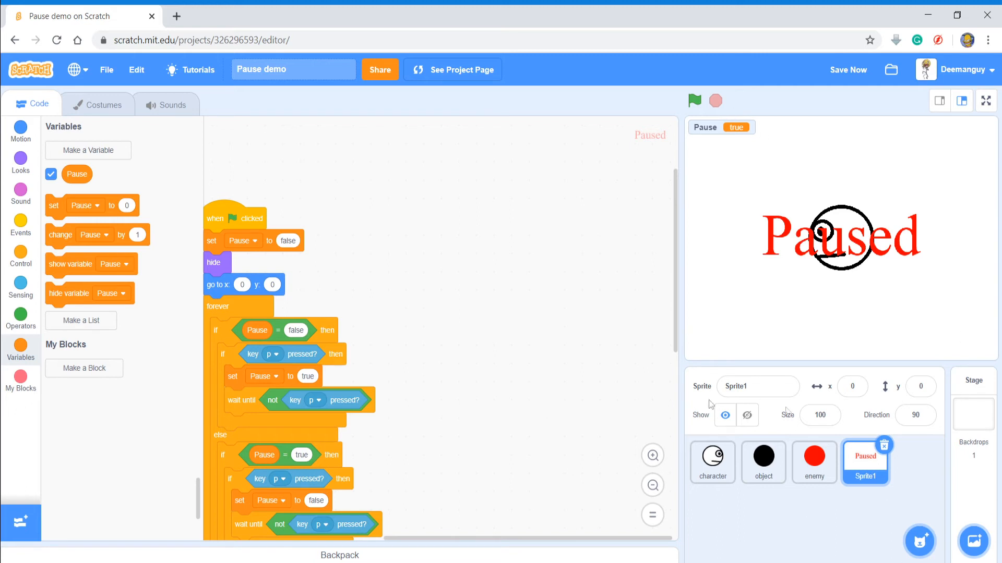
pyautogui.moveTo(711, 159)
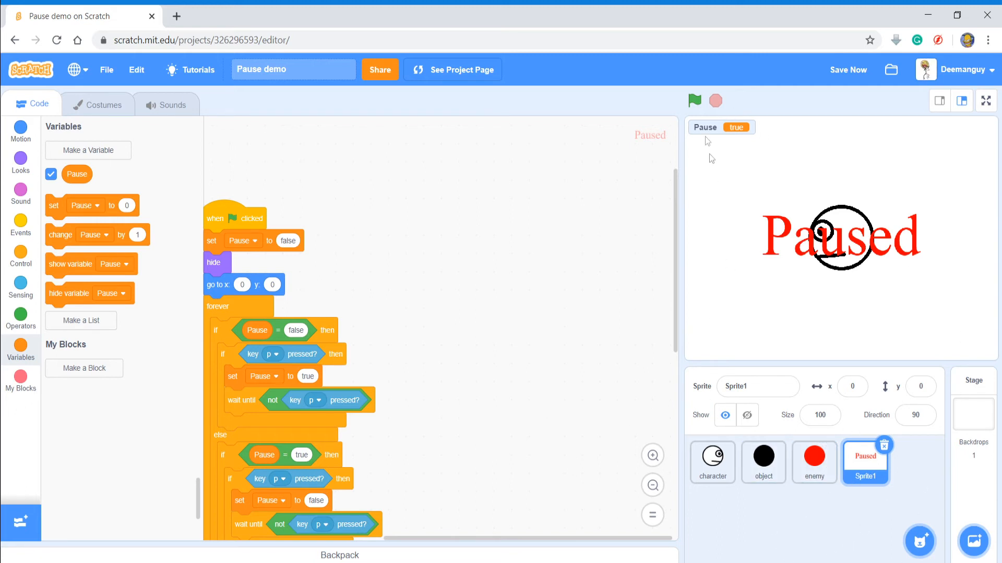
pyautogui.click(712, 463)
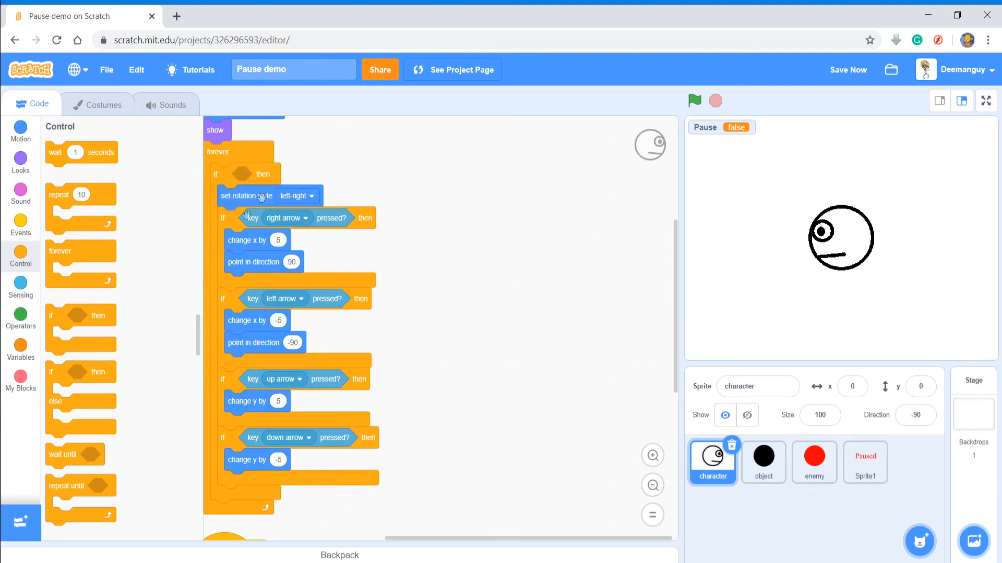
pyautogui.moveTo(21, 350)
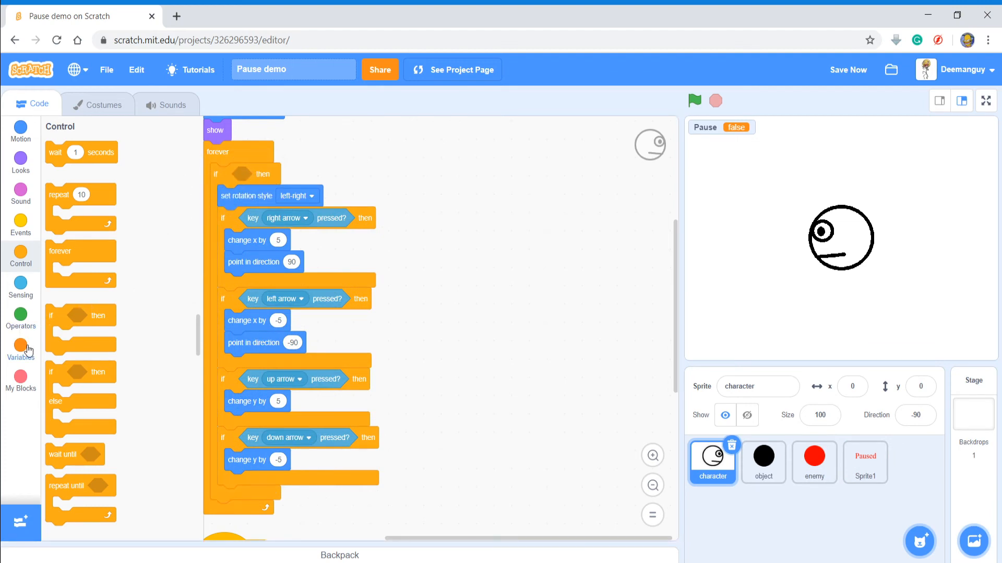
# - Add Pause = false conditions to the character's movement loop and space-key shooting script
pyautogui.click(20, 313)
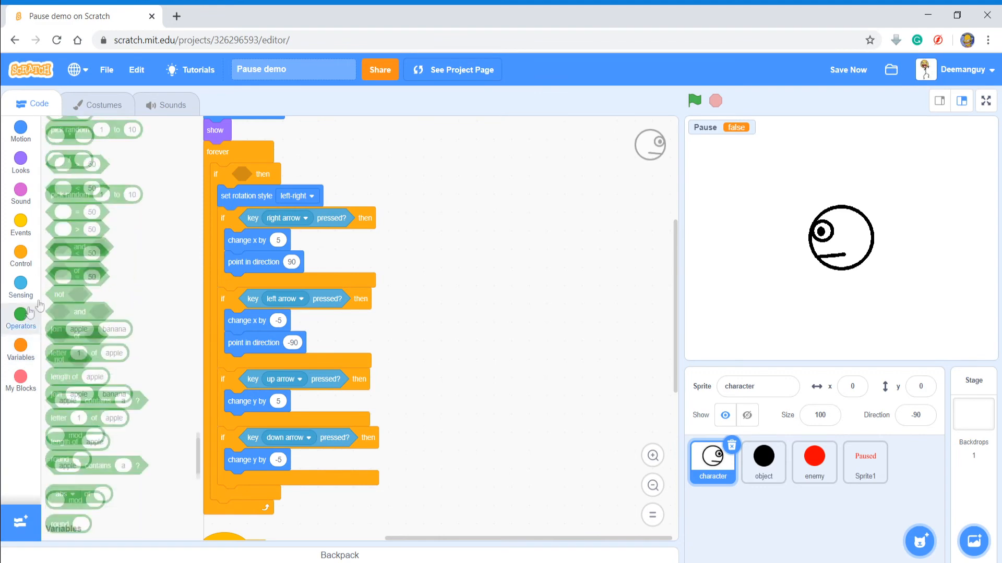
pyautogui.click(21, 318)
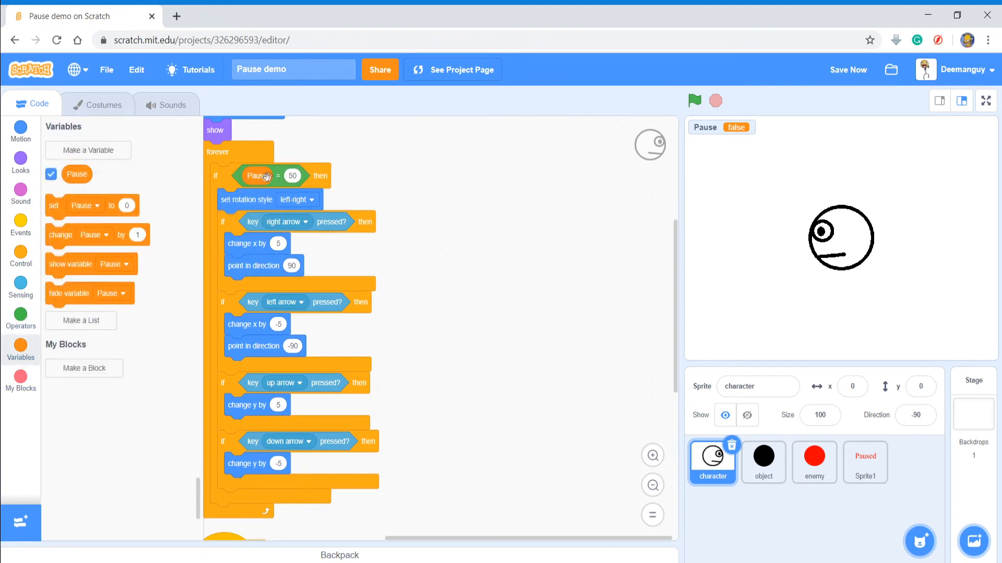
pyautogui.write('false')
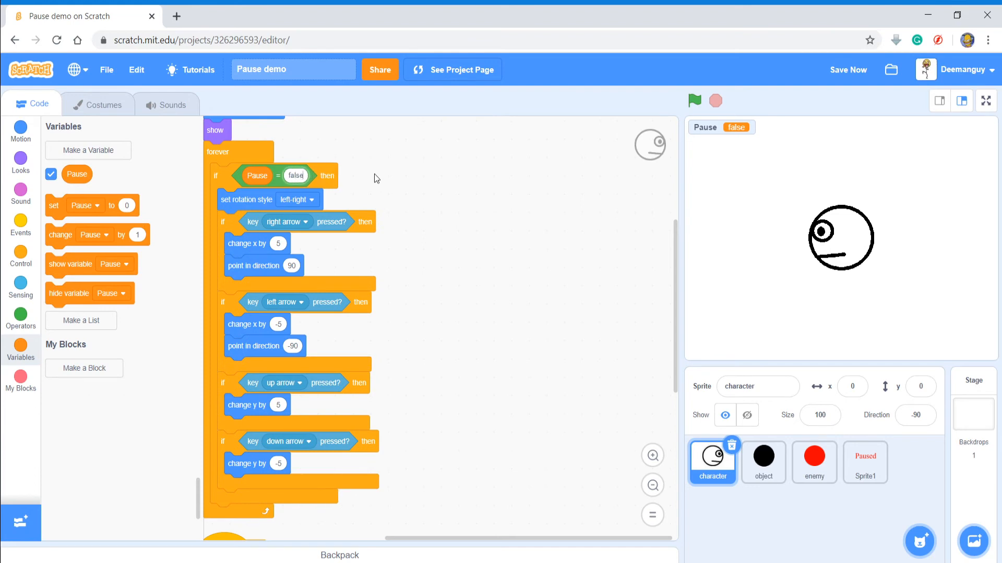
pyautogui.scroll(-3)
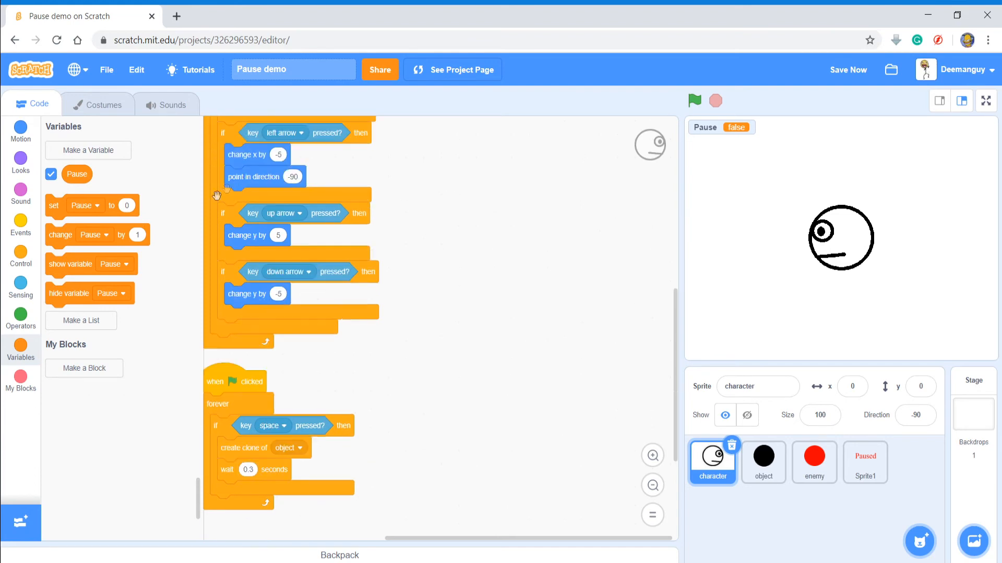
pyautogui.click(21, 223)
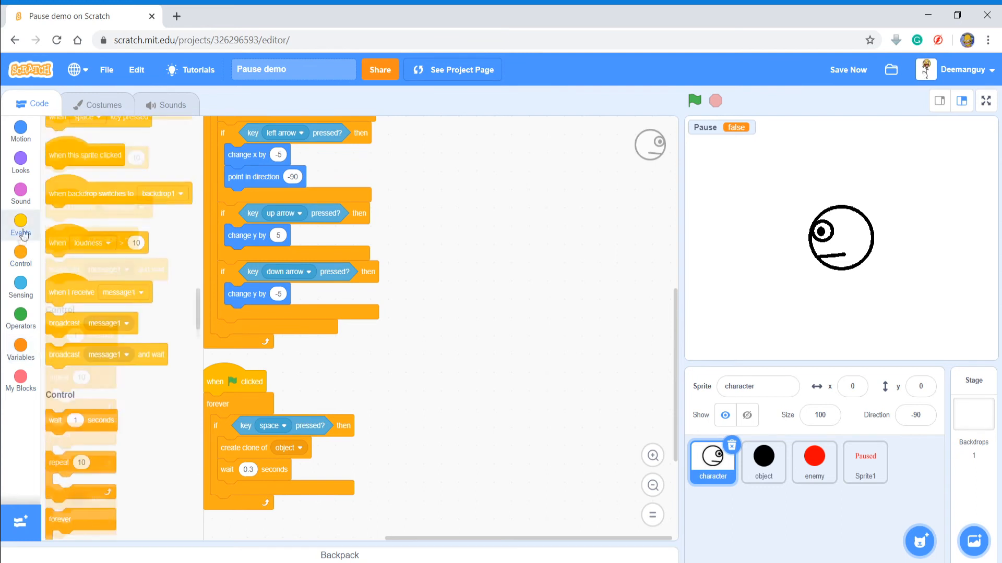
pyautogui.click(20, 255)
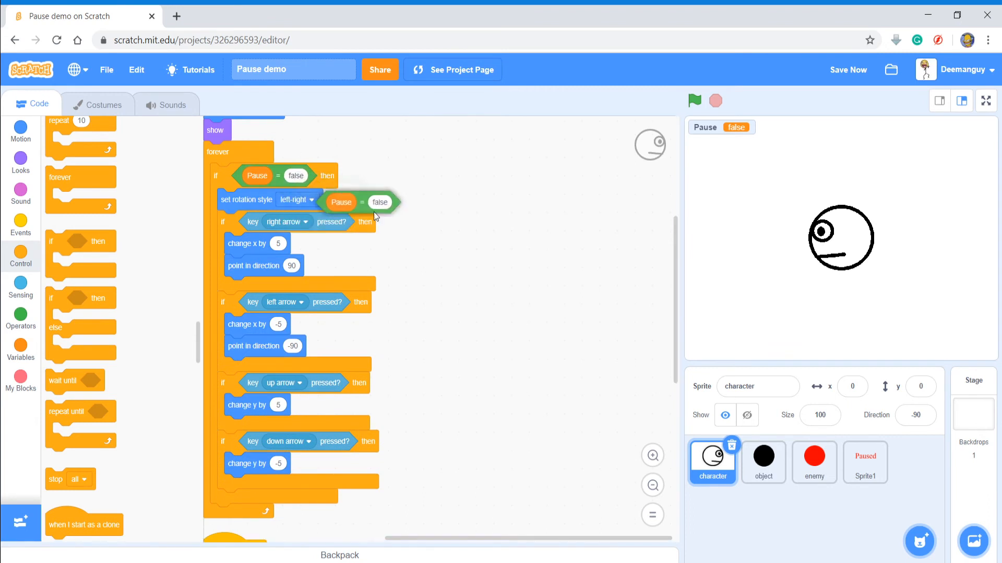
pyautogui.scroll(-3)
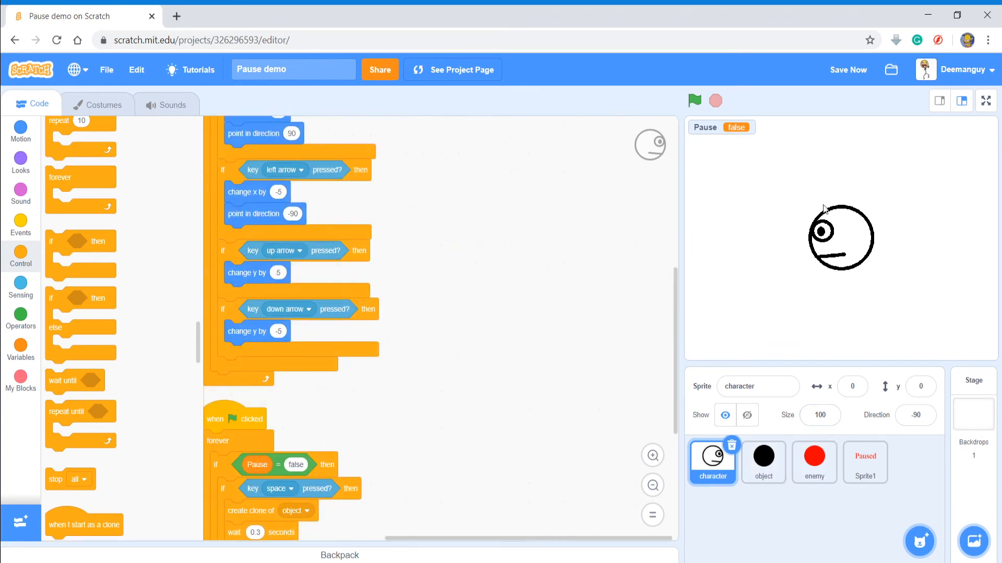
pyautogui.click(763, 462)
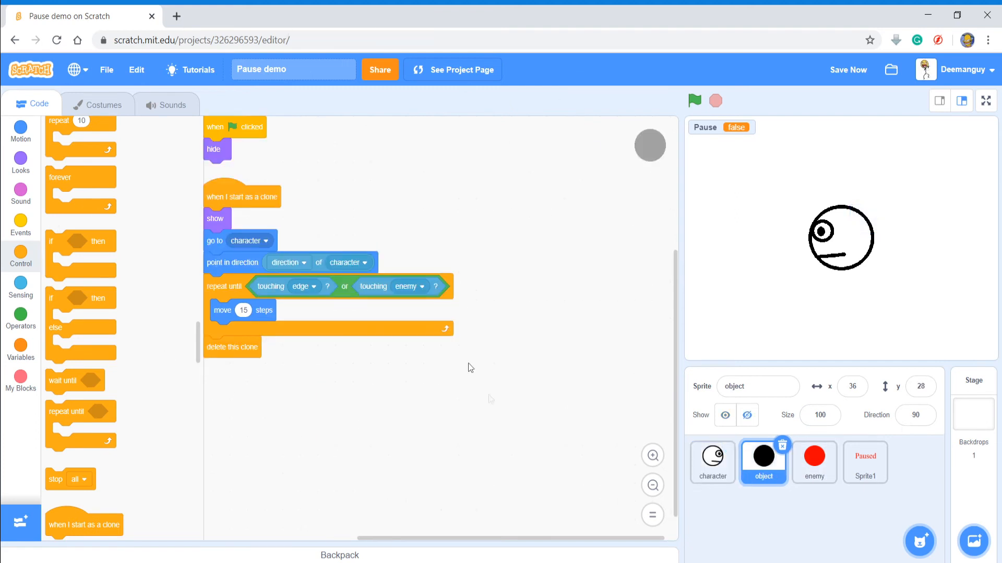
# - Wrap the enemy's clone spawning and clone chase moves in if Pause = false
pyautogui.click(814, 462)
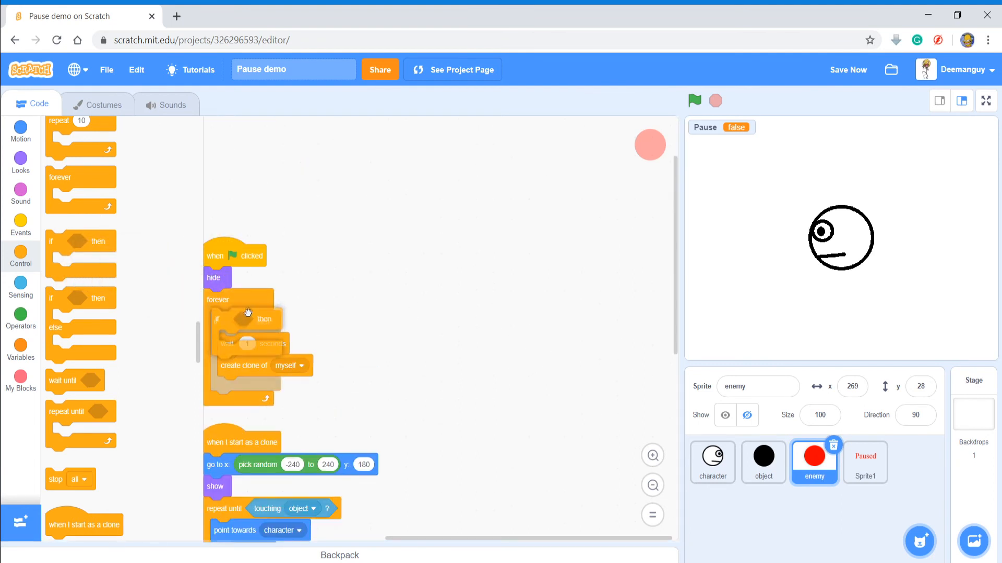
pyautogui.click(21, 314)
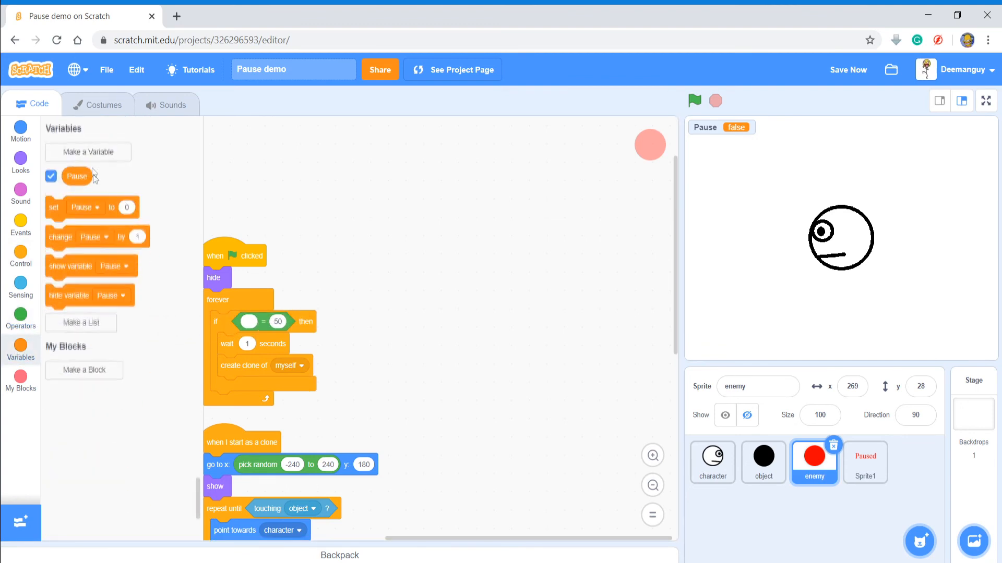
pyautogui.moveTo(76, 175); pyautogui.dragTo(248, 323)
pyautogui.write('false')
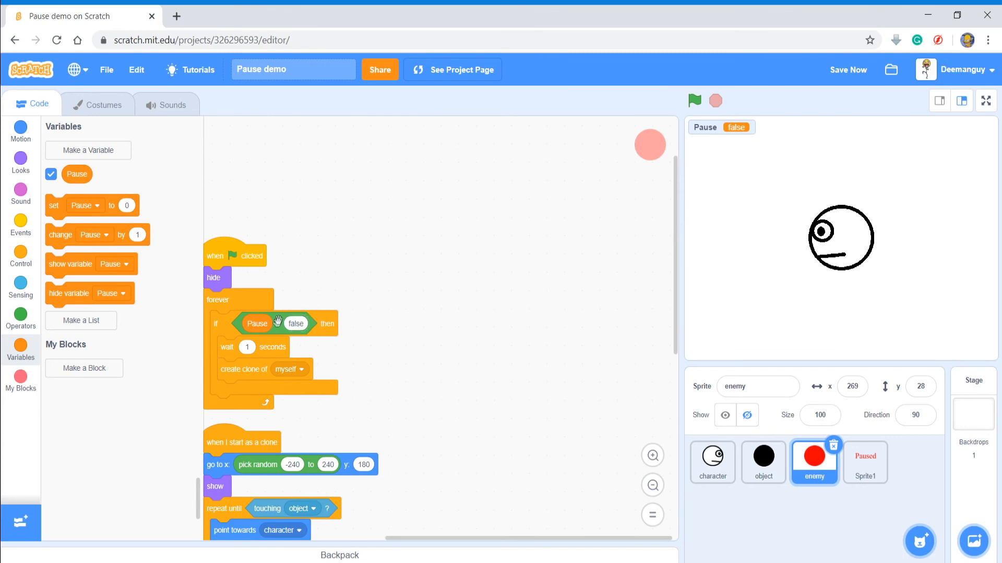
pyautogui.click(21, 253)
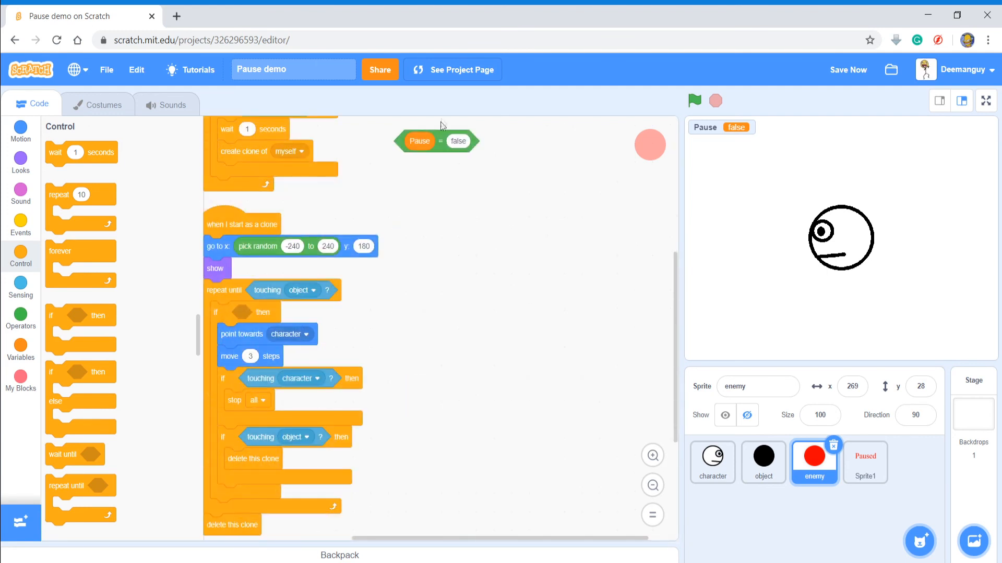
pyautogui.moveTo(437, 141); pyautogui.dragTo(256, 313)
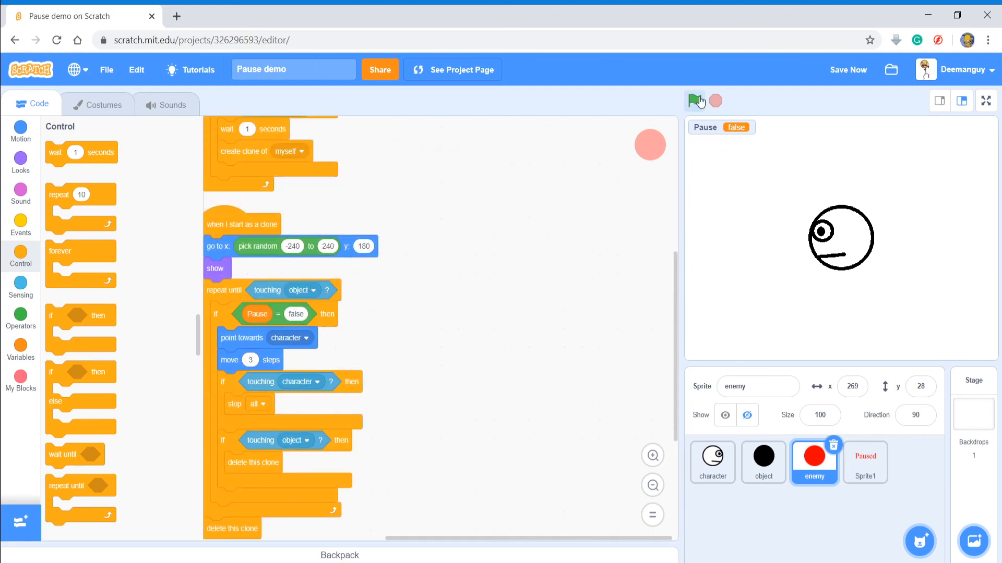
# - Run the game with the green flag, let red enemy clones chase the character, then stop it
pyautogui.click(694, 100)
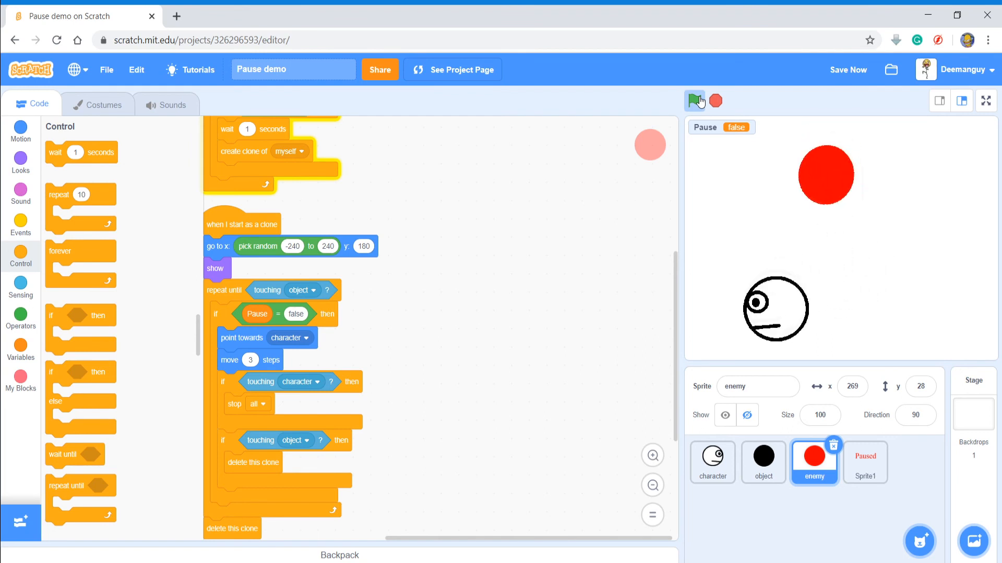
pyautogui.click(695, 100)
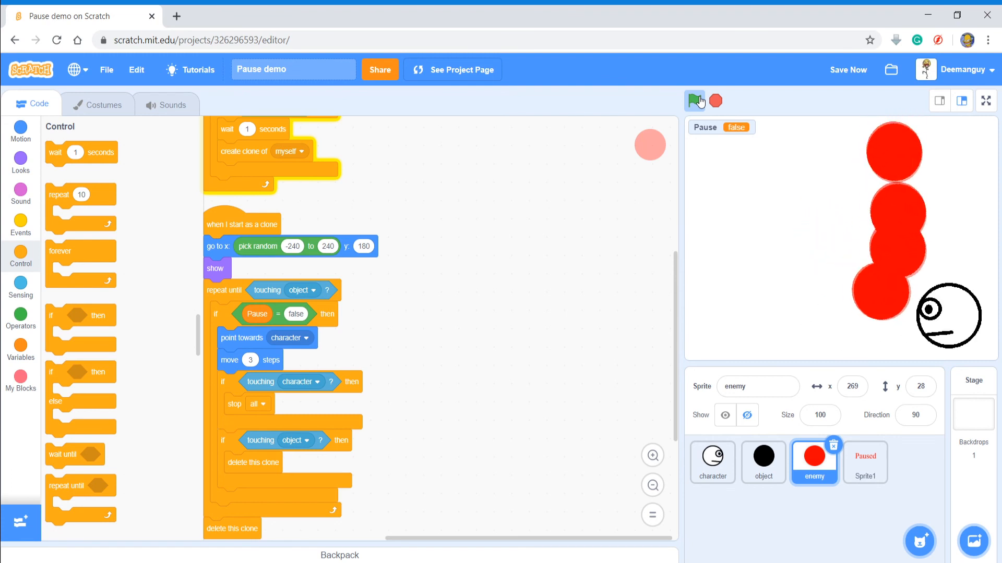
pyautogui.click(715, 100)
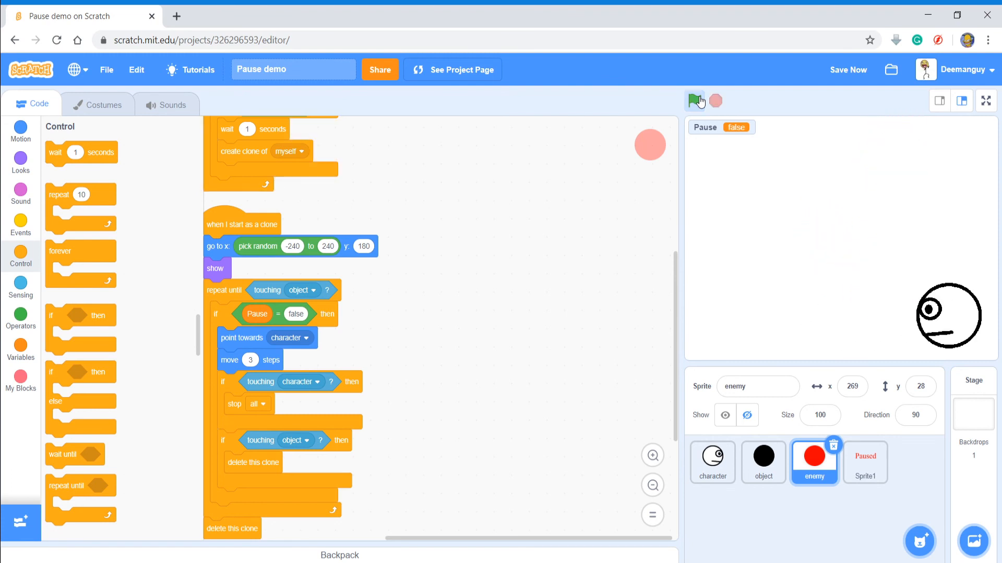